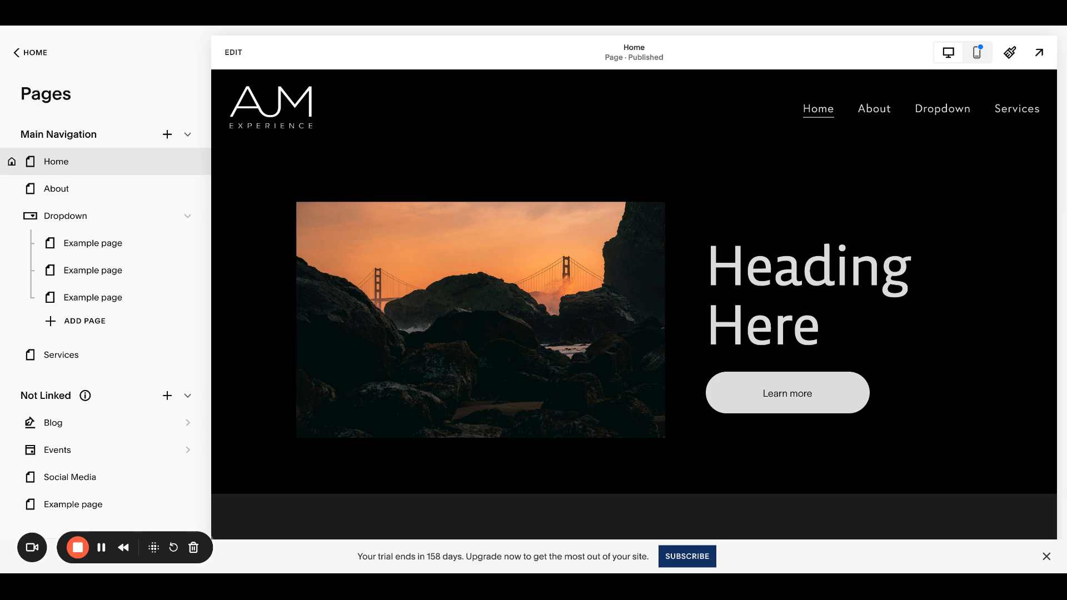
pyautogui.moveTo(289, 122)
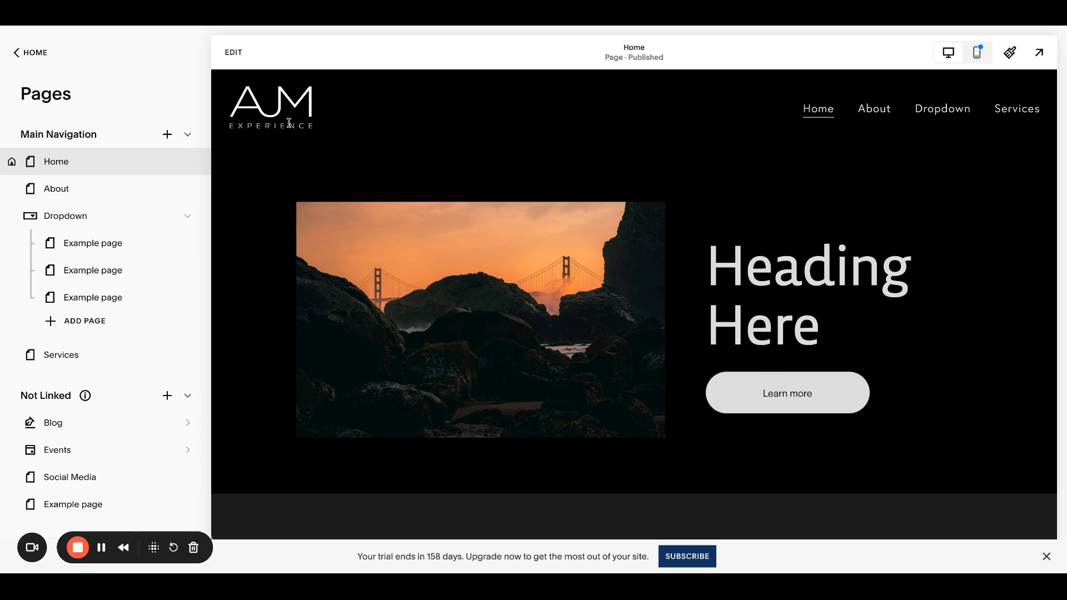
pyautogui.moveTo(421, 157)
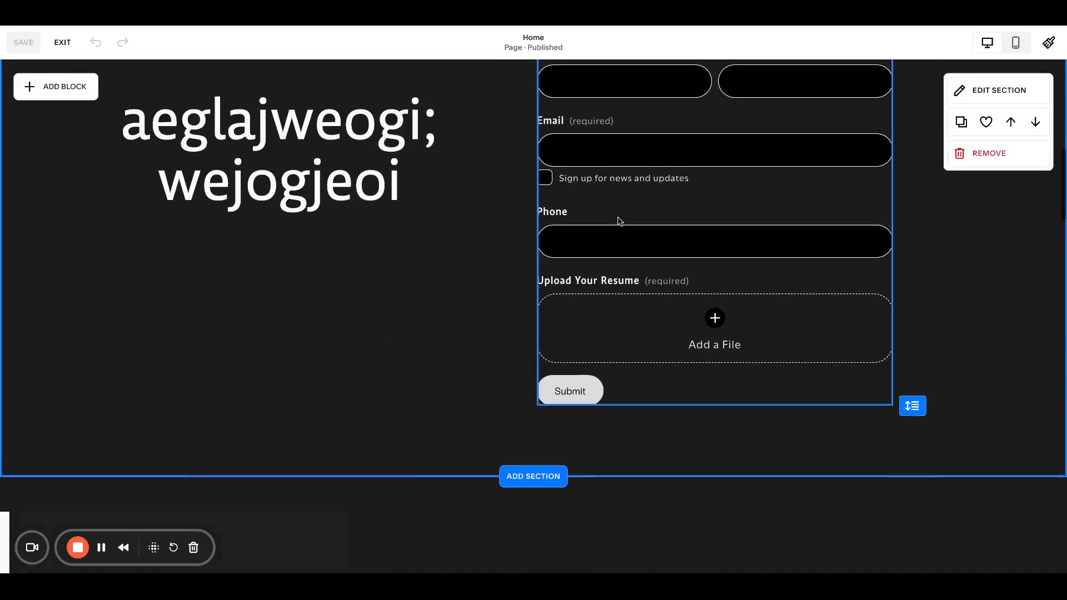
# Replace the 'Heading Here' heading beside the bridge photo with 'Our Team'.
pyautogui.scroll(-3)
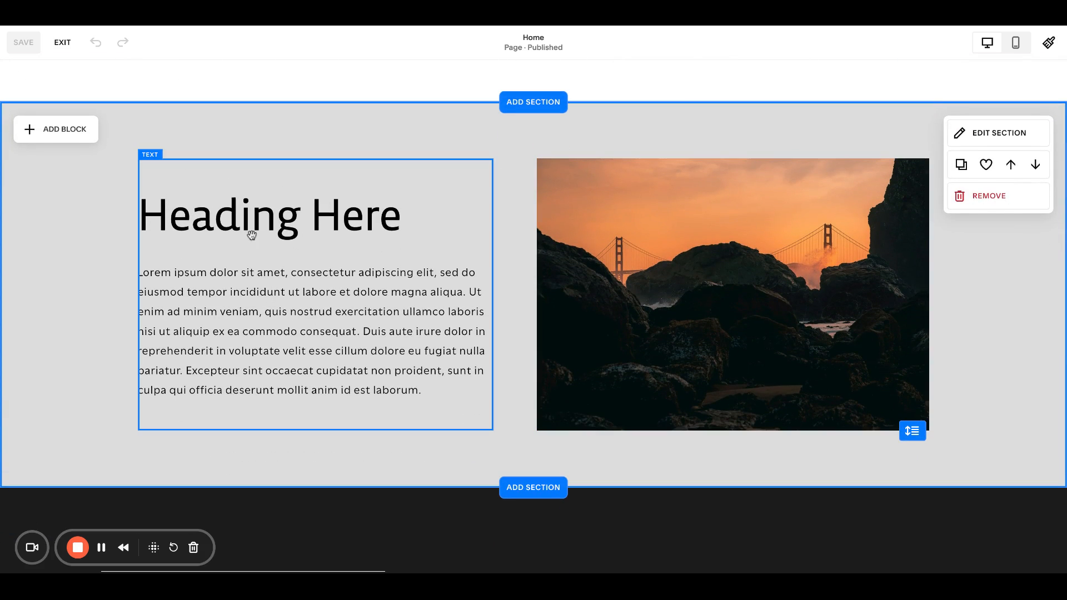
pyautogui.doubleClick(268, 215)
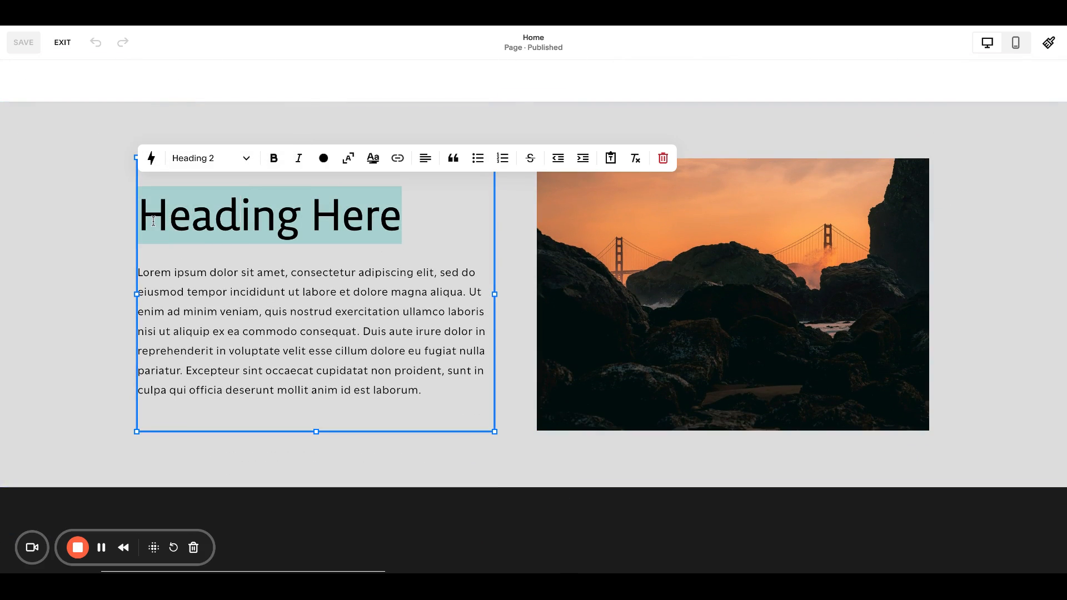
pyautogui.write('Our Tea')
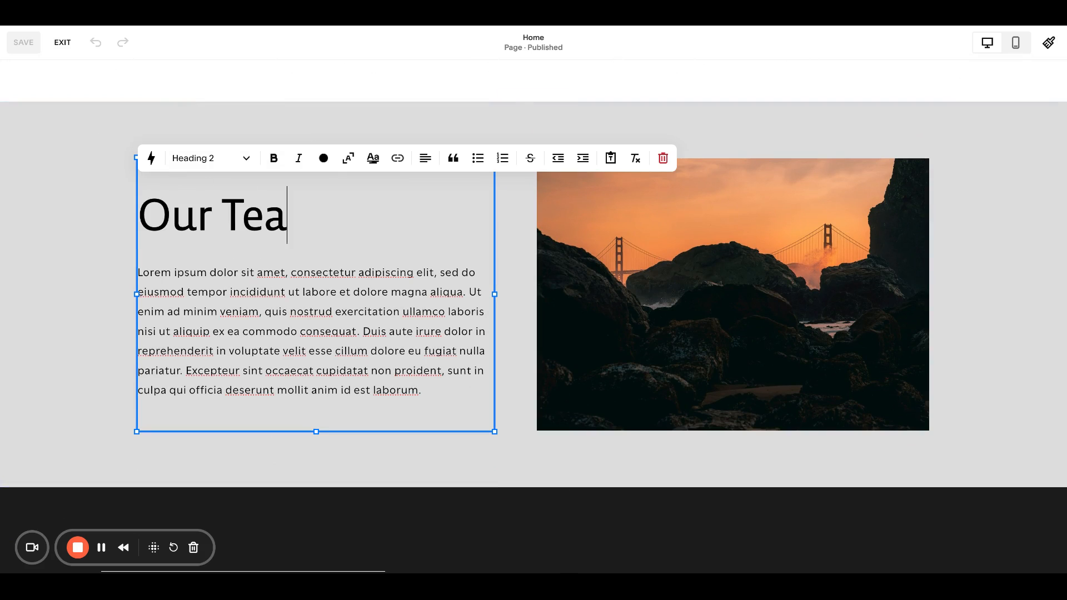
pyautogui.write('m')
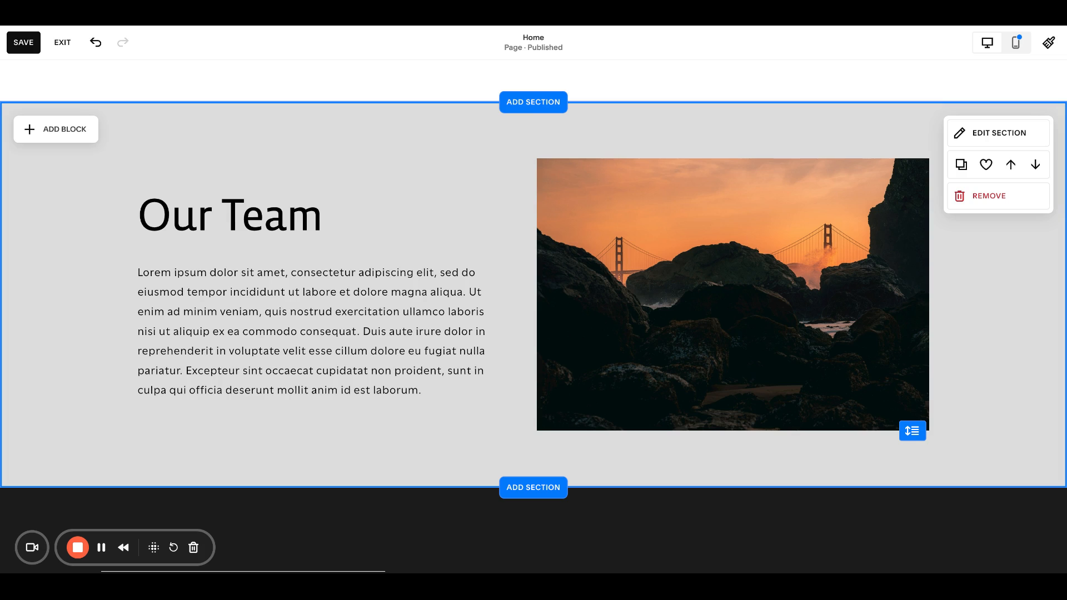
# Save, then add a code block with <div id="CUSTOMTEXT"></div> under the h2 heading.
pyautogui.click(24, 42)
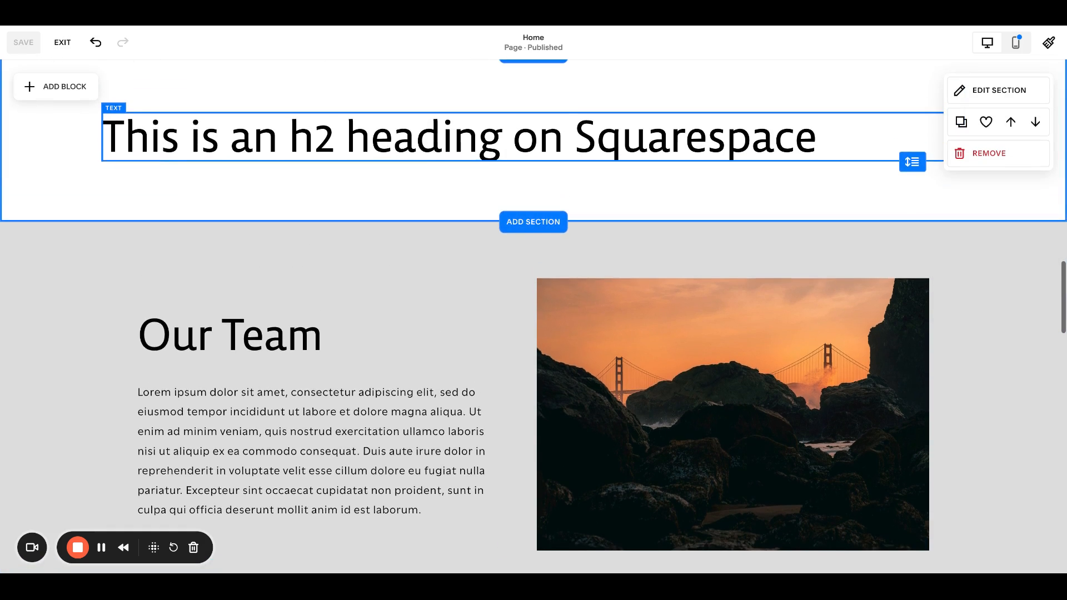
pyautogui.scroll(-3)
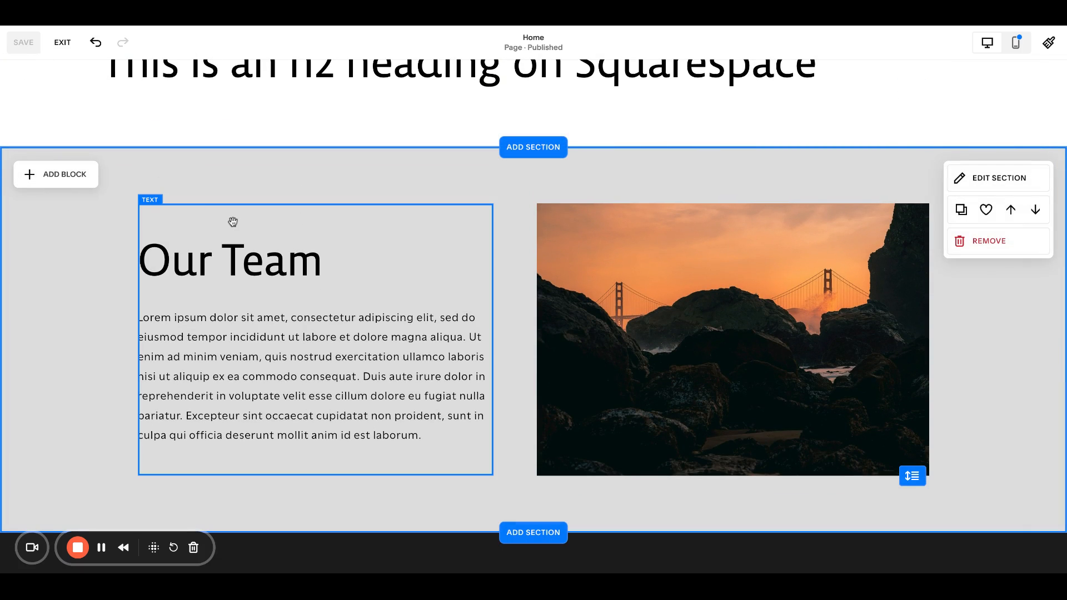
pyautogui.scroll(-3)
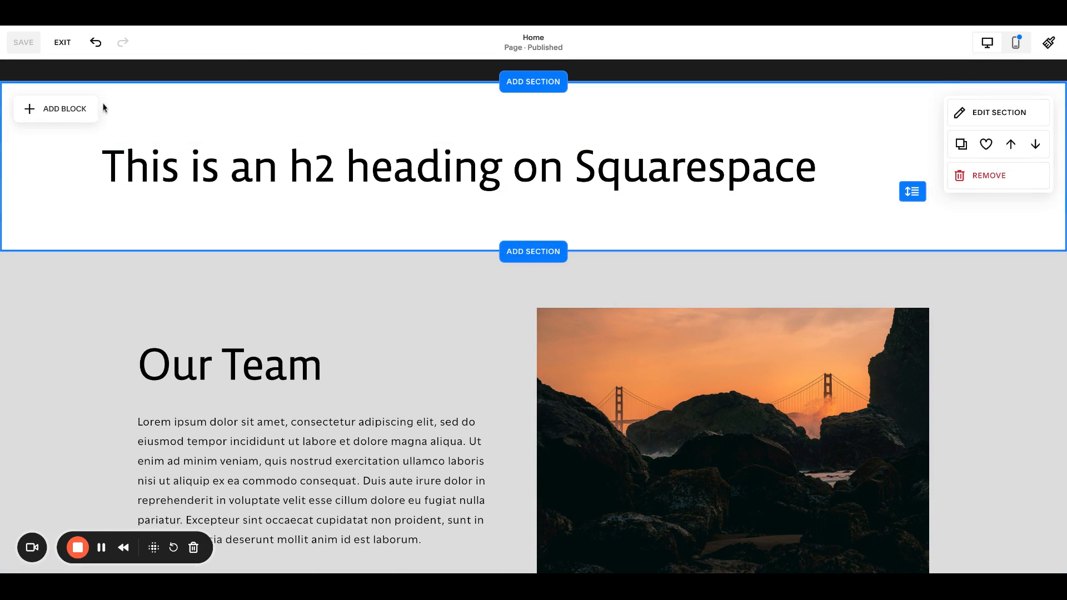
pyautogui.click(56, 109)
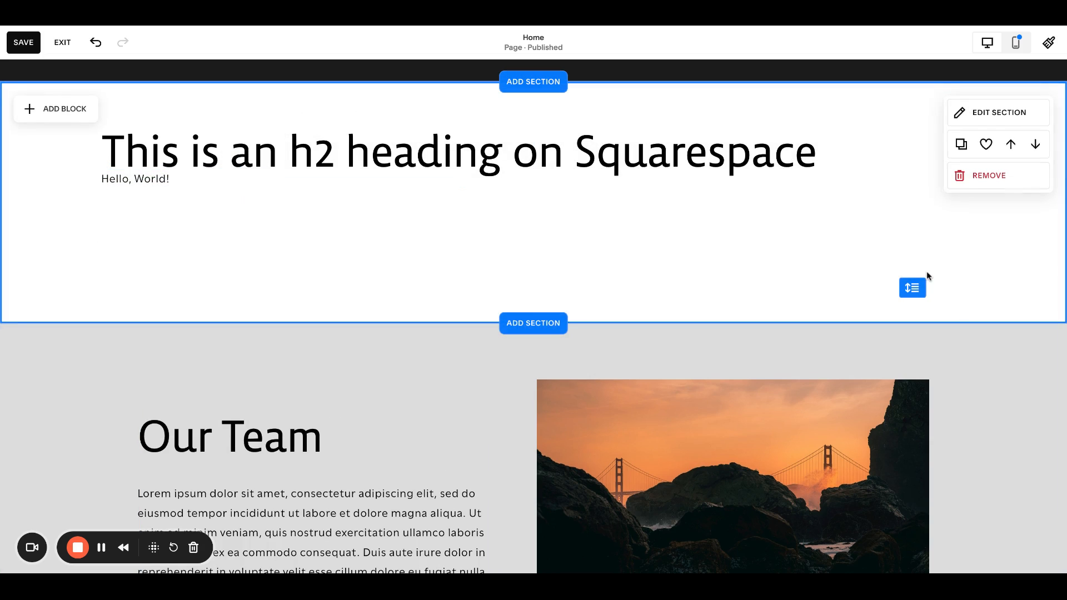
pyautogui.click(460, 152)
pyautogui.write('<div id="CUSTOMTEXT"></div>')
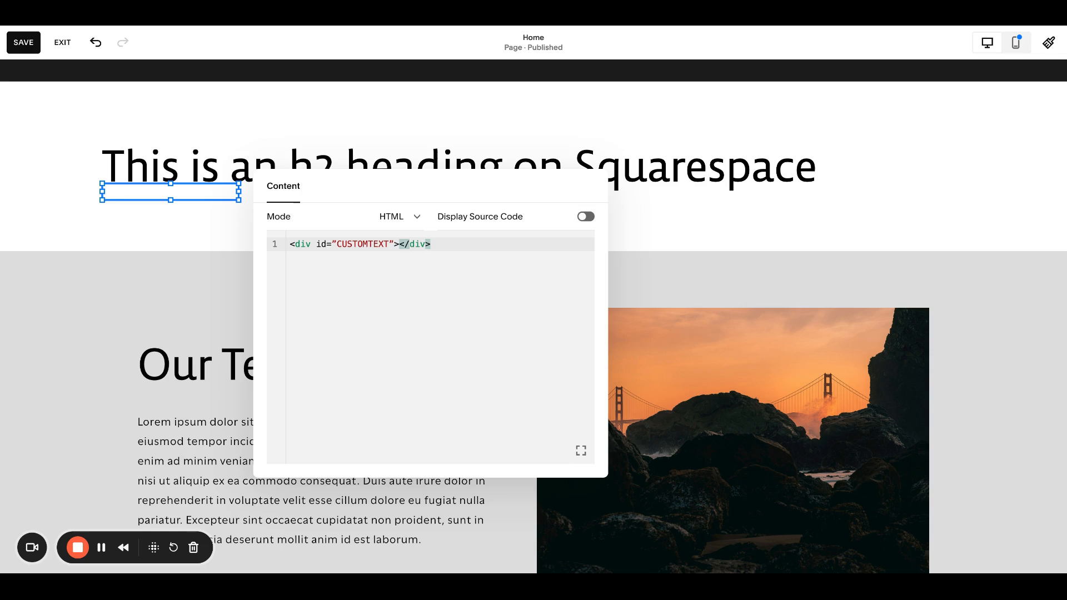
# Add a CUSTOMTEXT div line in the code block and change its id to 'team'.
pyautogui.click(431, 244)
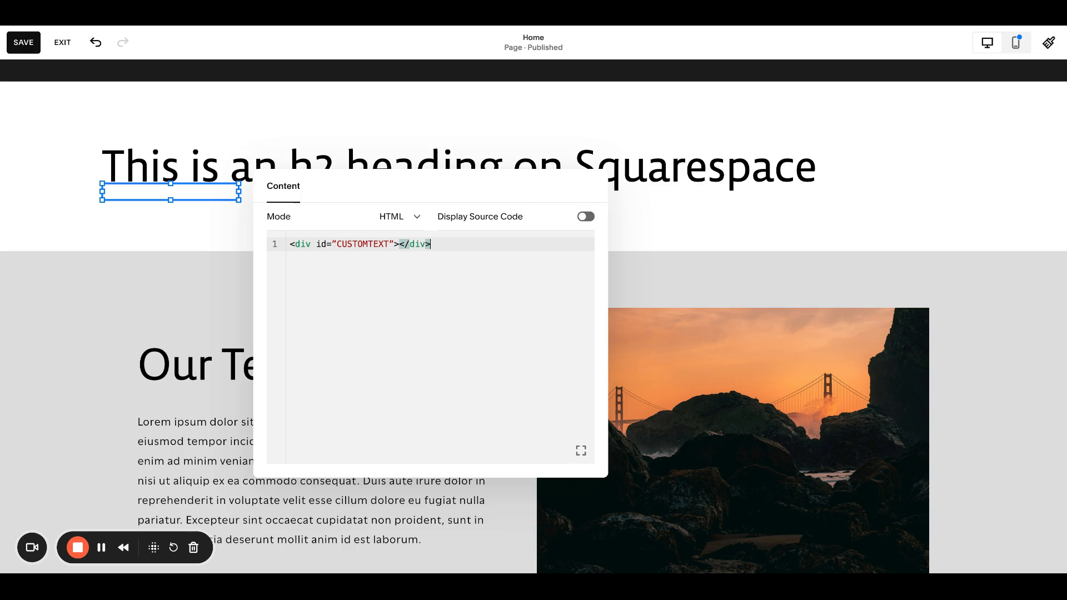
pyautogui.press('Enter')
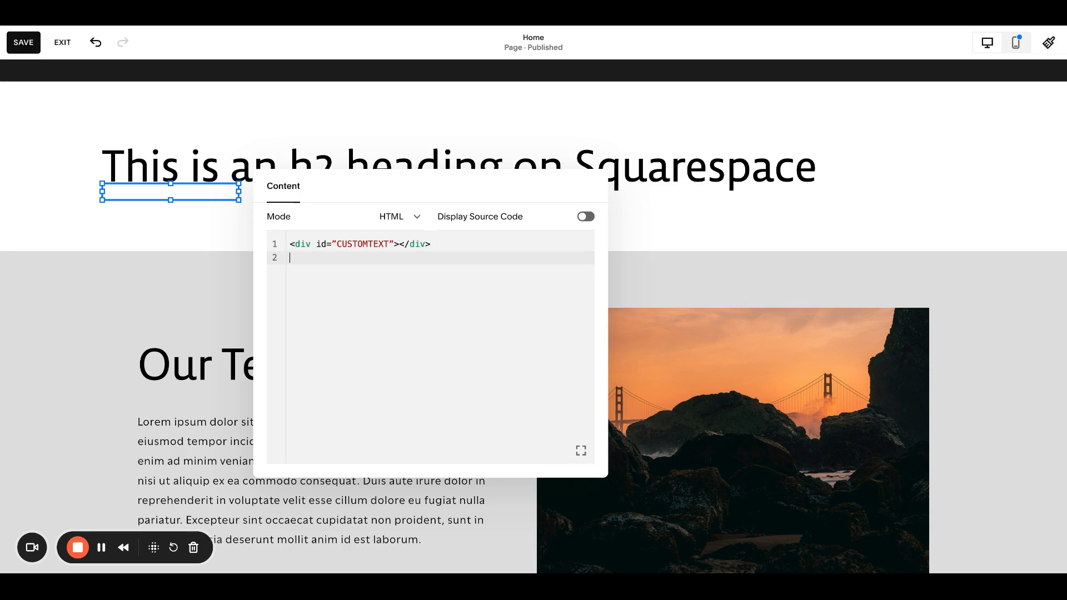
pyautogui.write('<div')
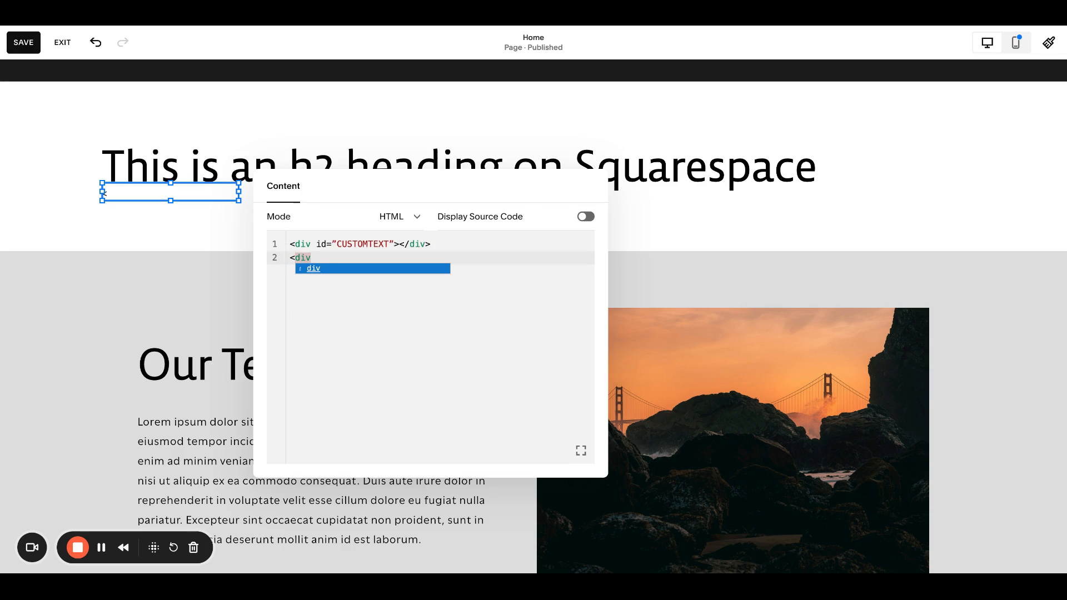
pyautogui.write('id=""')
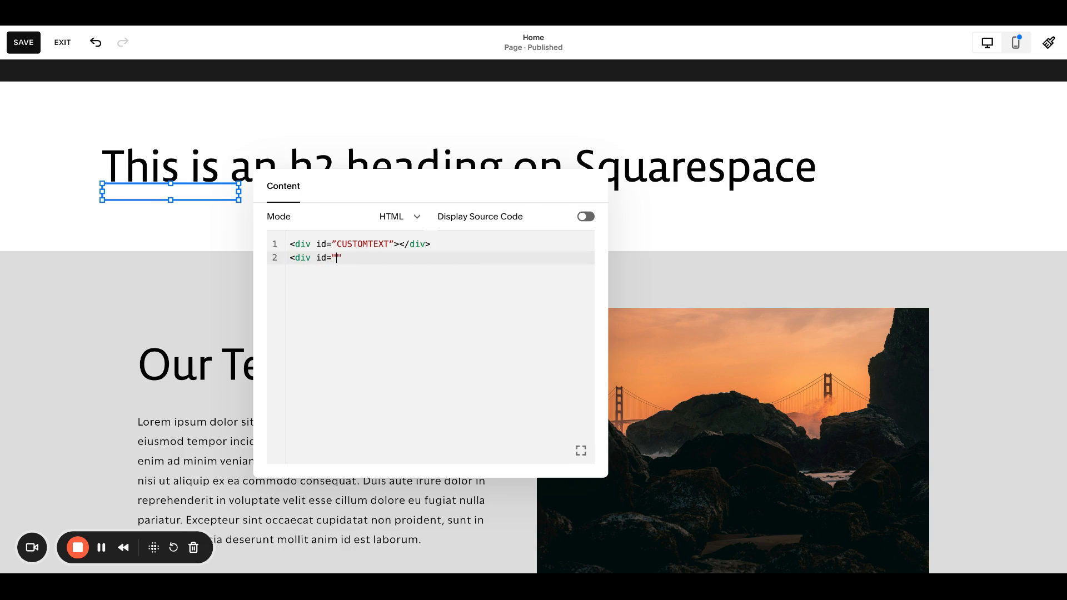
pyautogui.write('CUSTOMTE')
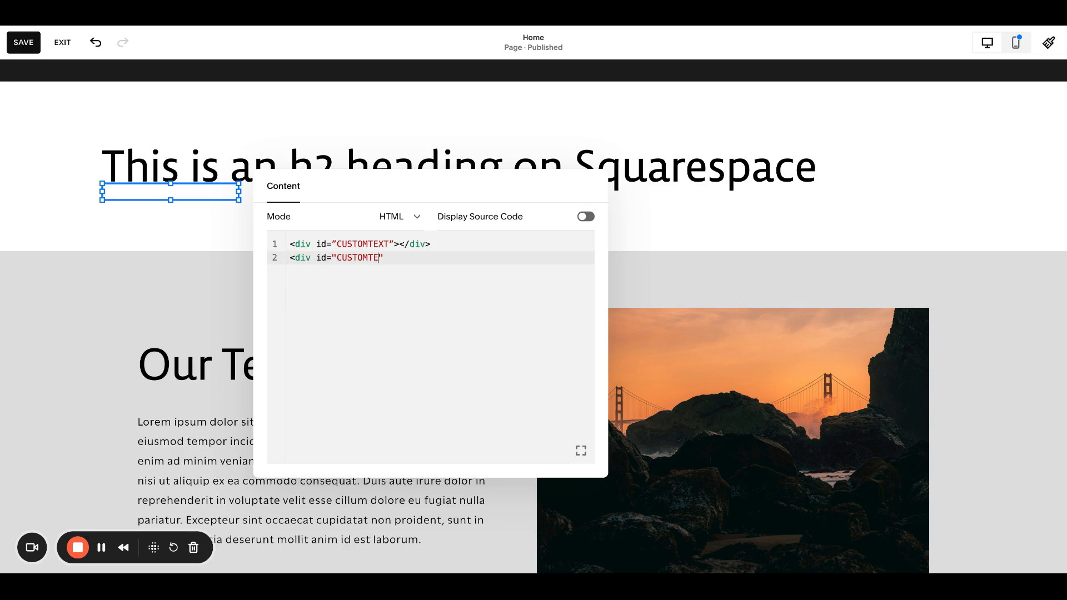
pyautogui.write('XT"')
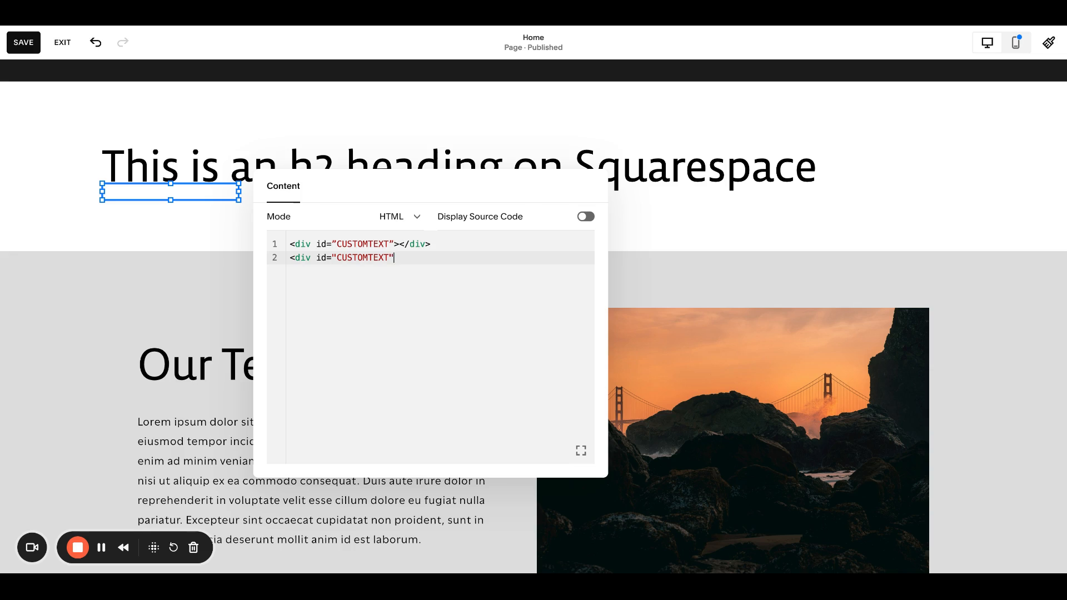
pyautogui.write('></div>')
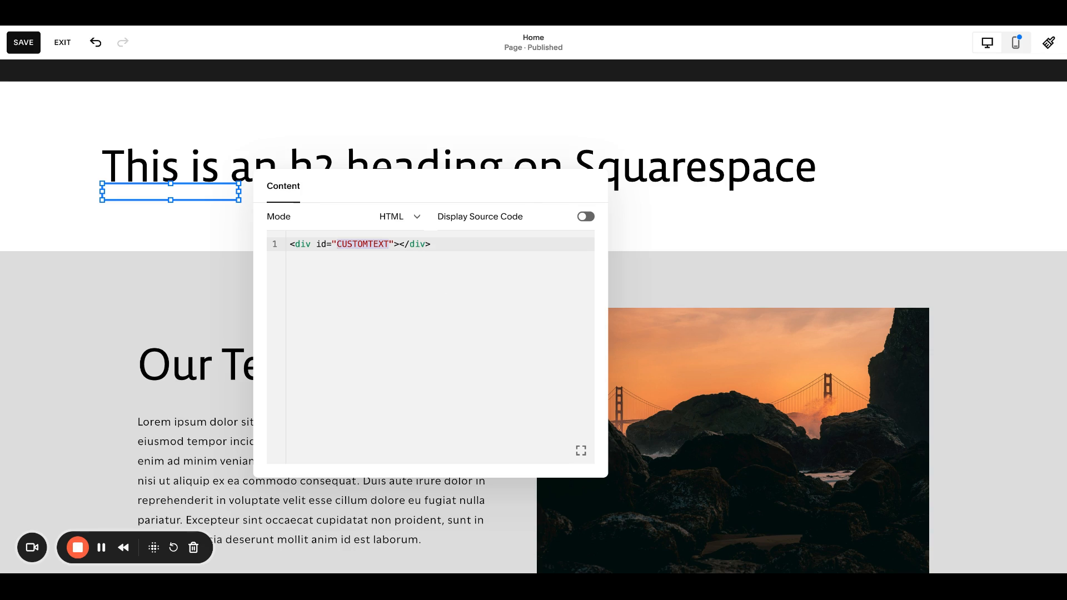
pyautogui.click(336, 244)
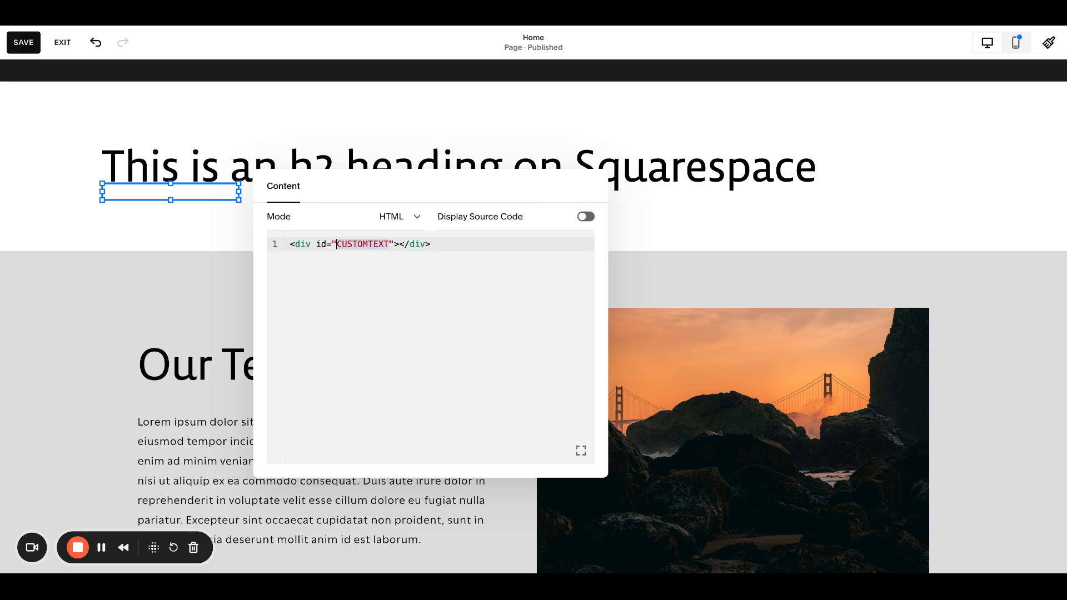
pyautogui.write('team')
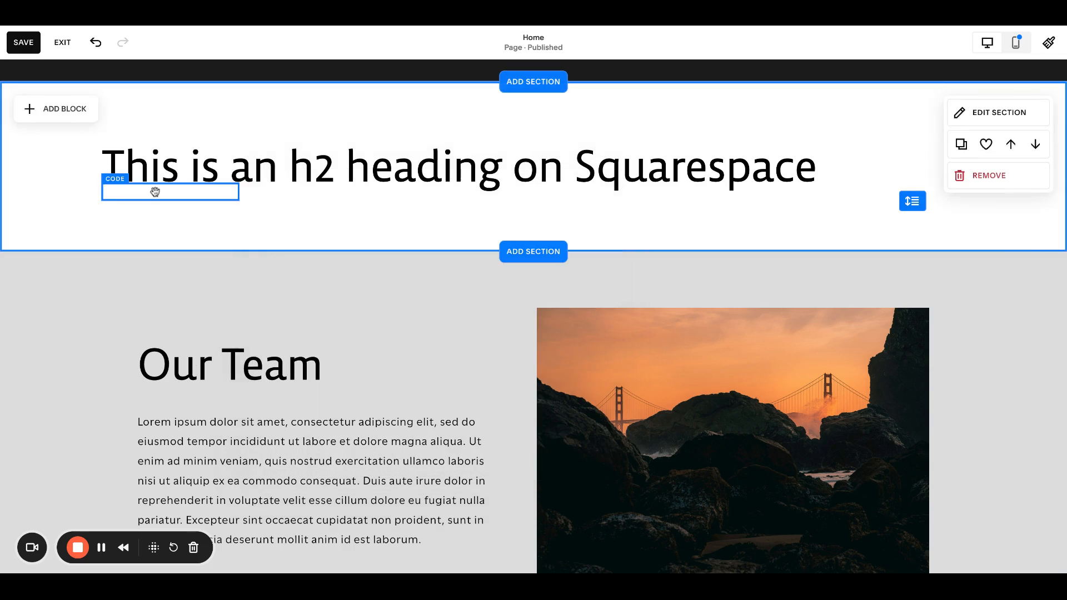
# Save the page edits and make the code block under the h2 heading narrower.
pyautogui.click(23, 42)
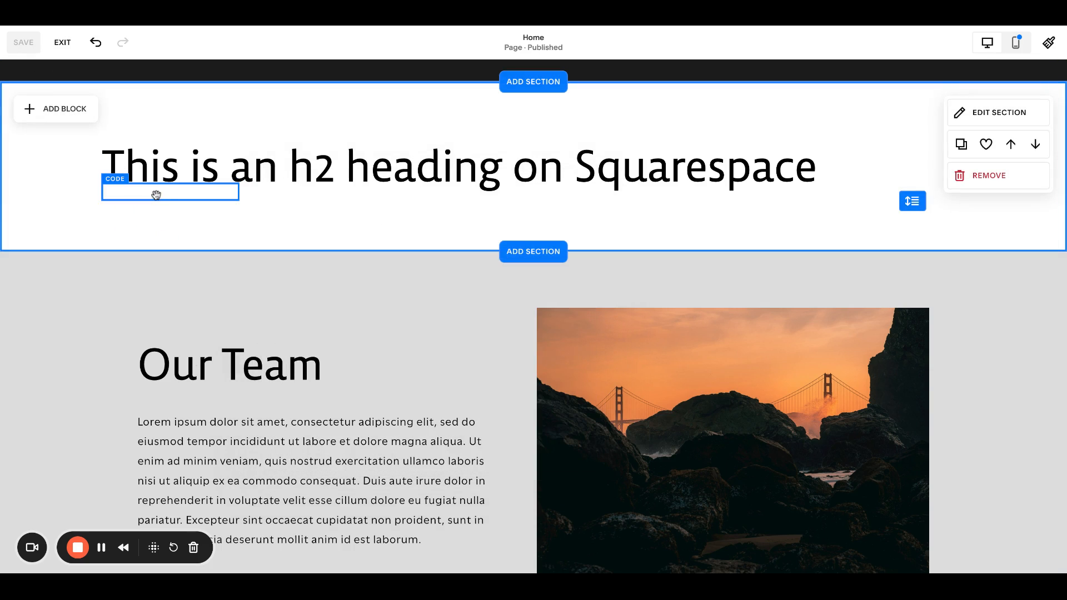
pyautogui.click(170, 191)
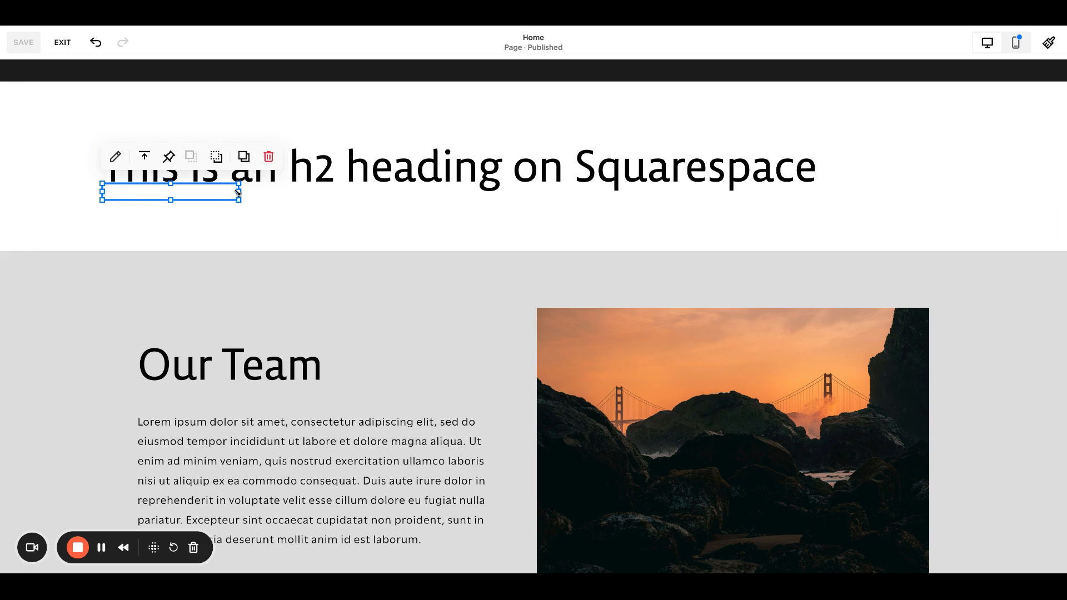
pyautogui.moveTo(240, 193); pyautogui.dragTo(167, 192)
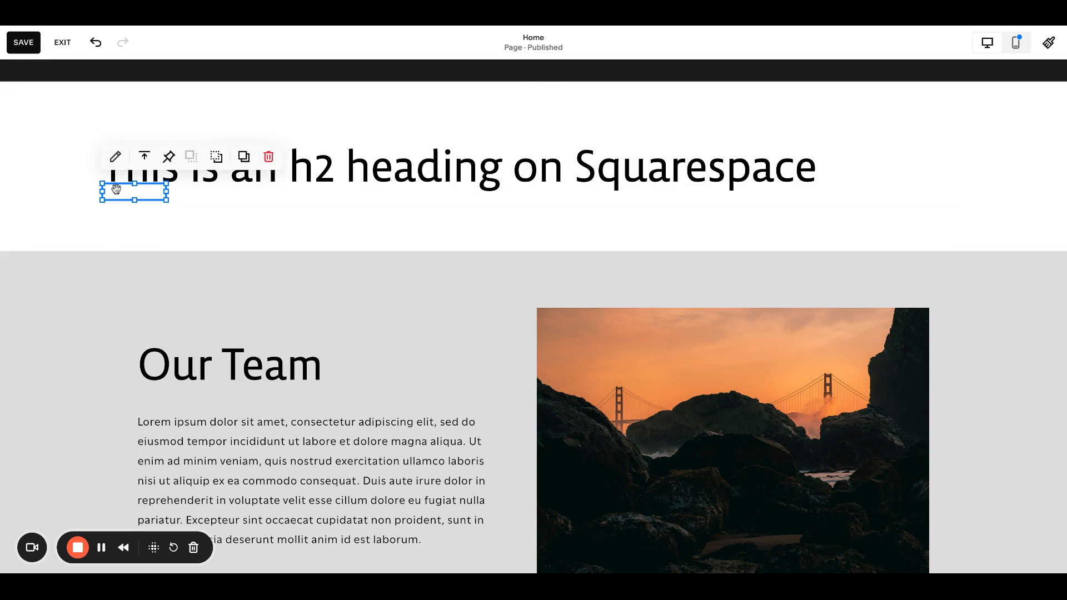
pyautogui.moveTo(192, 227)
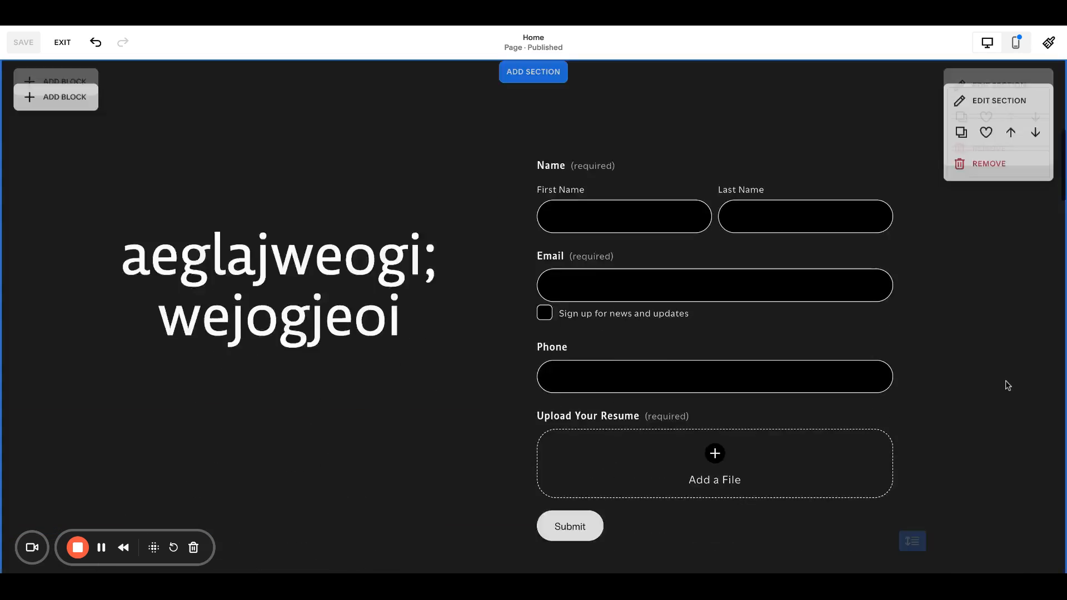
# Link the Learn more button to #team without a new tab, and save.
pyautogui.scroll(-3)
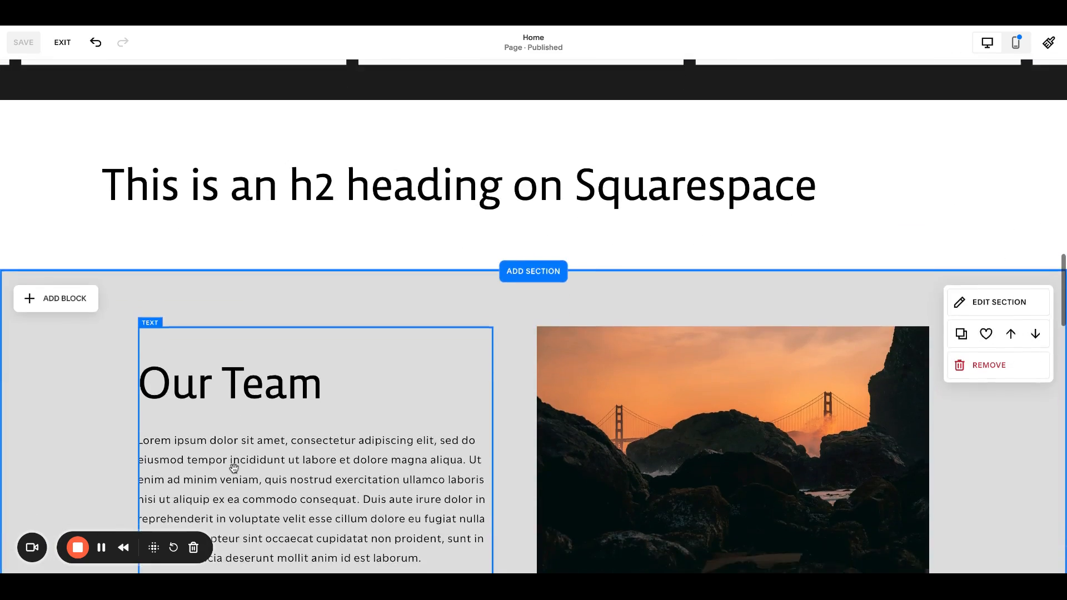
pyautogui.scroll(3)
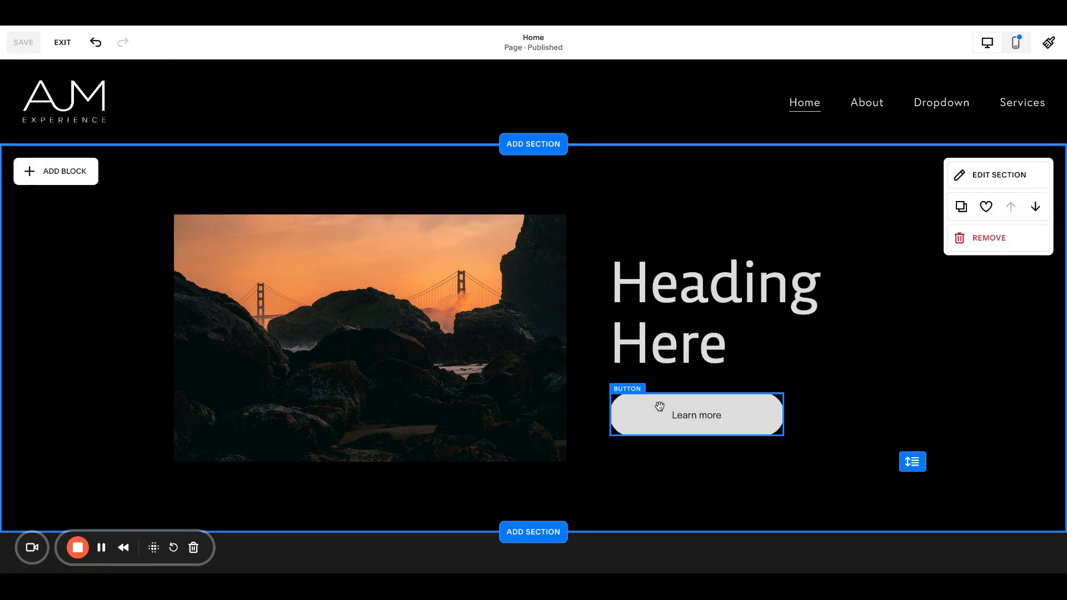
pyautogui.click(695, 415)
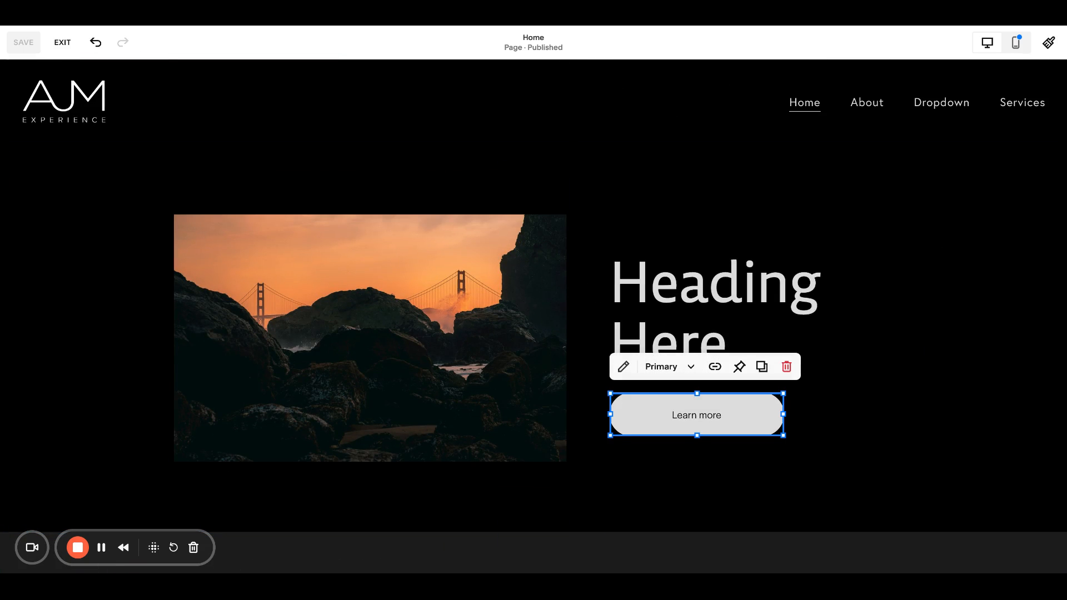
pyautogui.moveTo(643, 392)
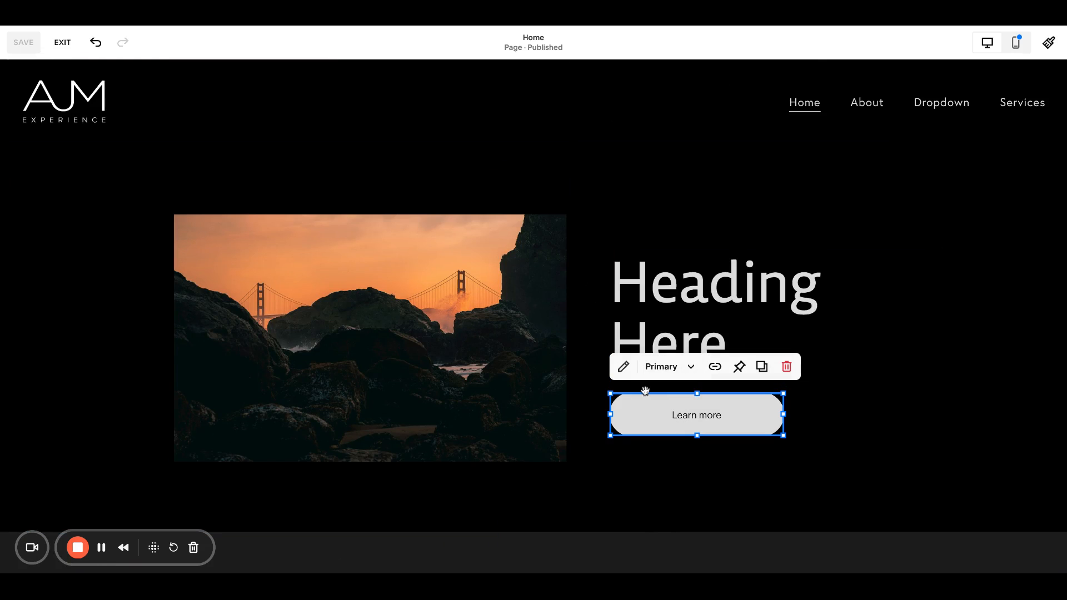
pyautogui.click(624, 367)
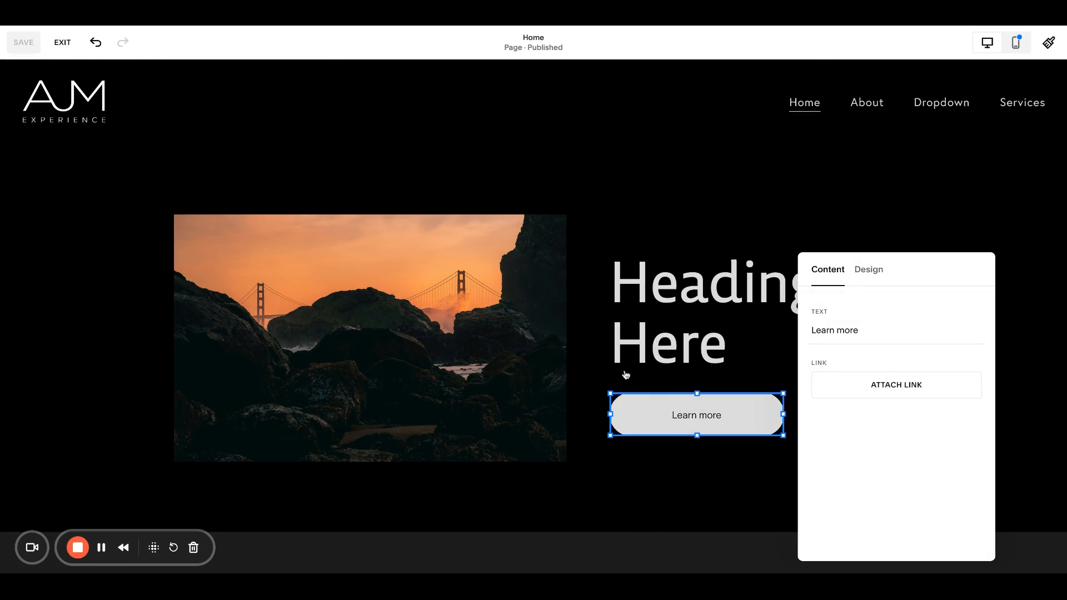
pyautogui.click(895, 385)
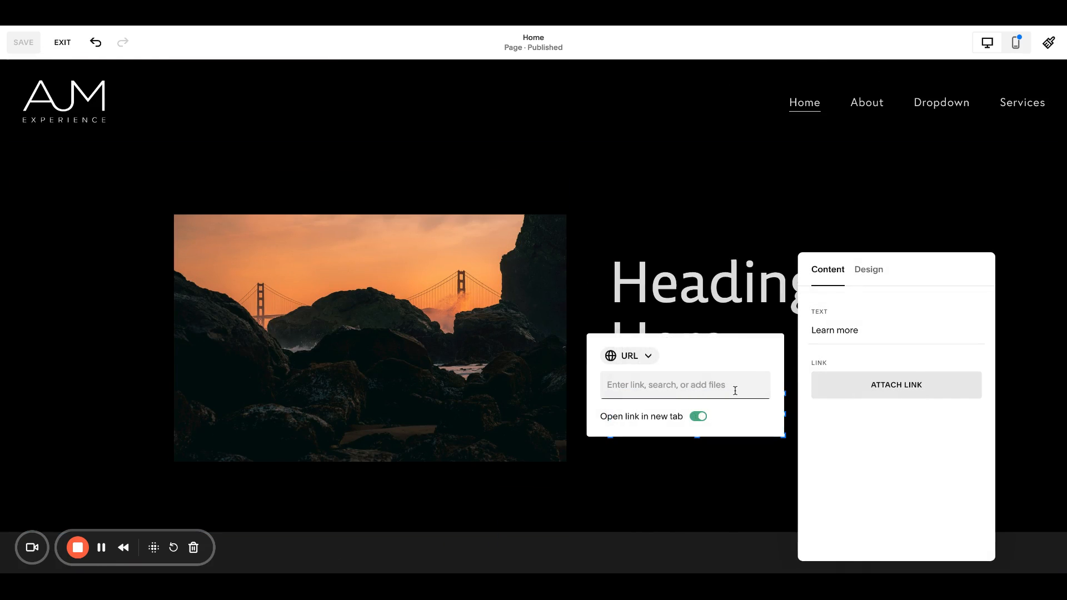
pyautogui.write('#')
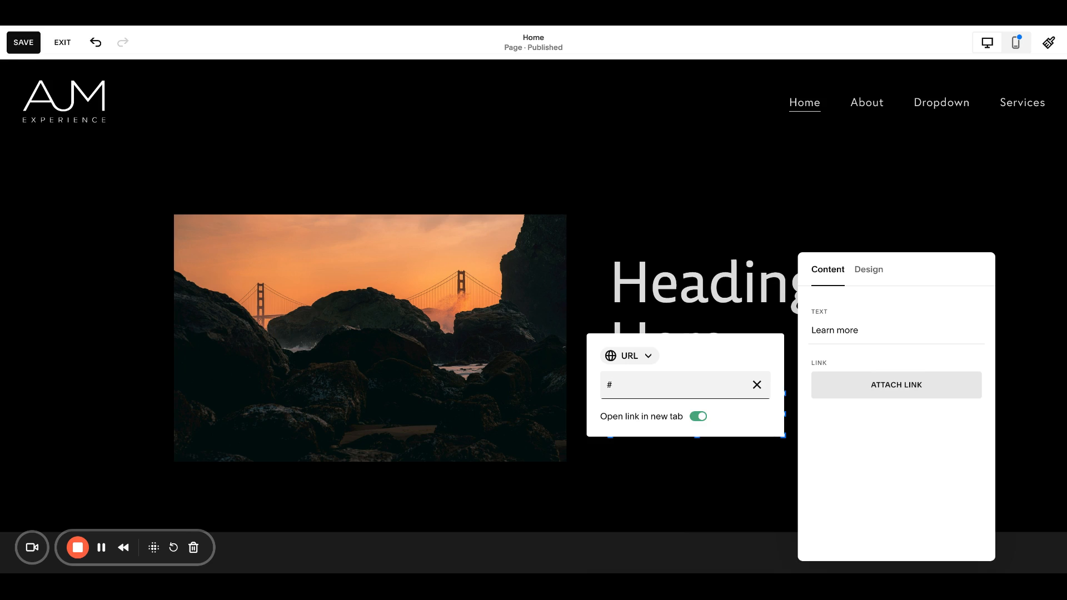
pyautogui.write('team')
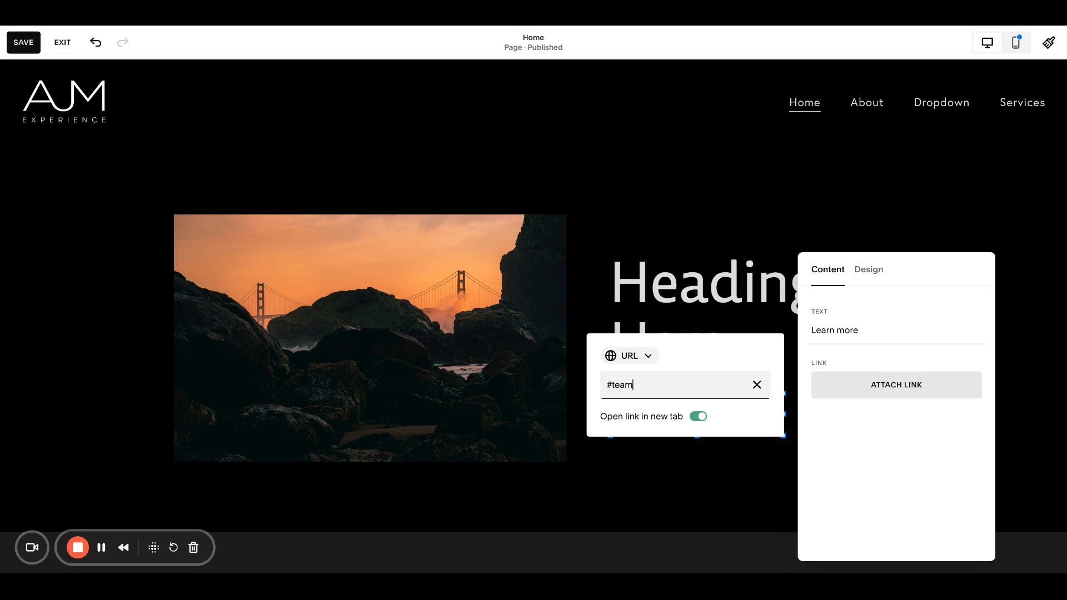
pyautogui.click(697, 415)
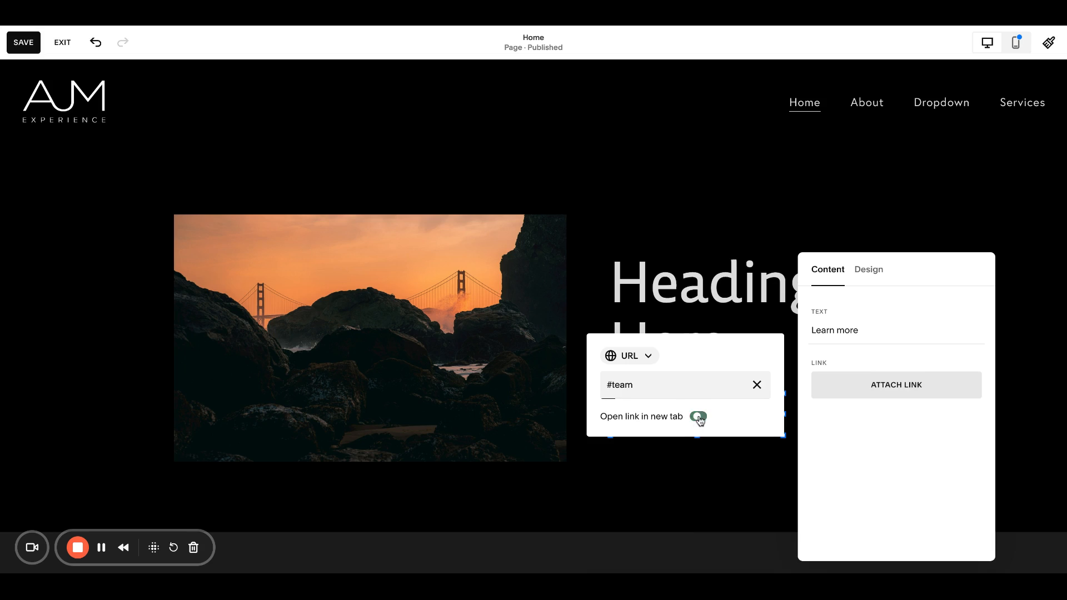
pyautogui.click(697, 416)
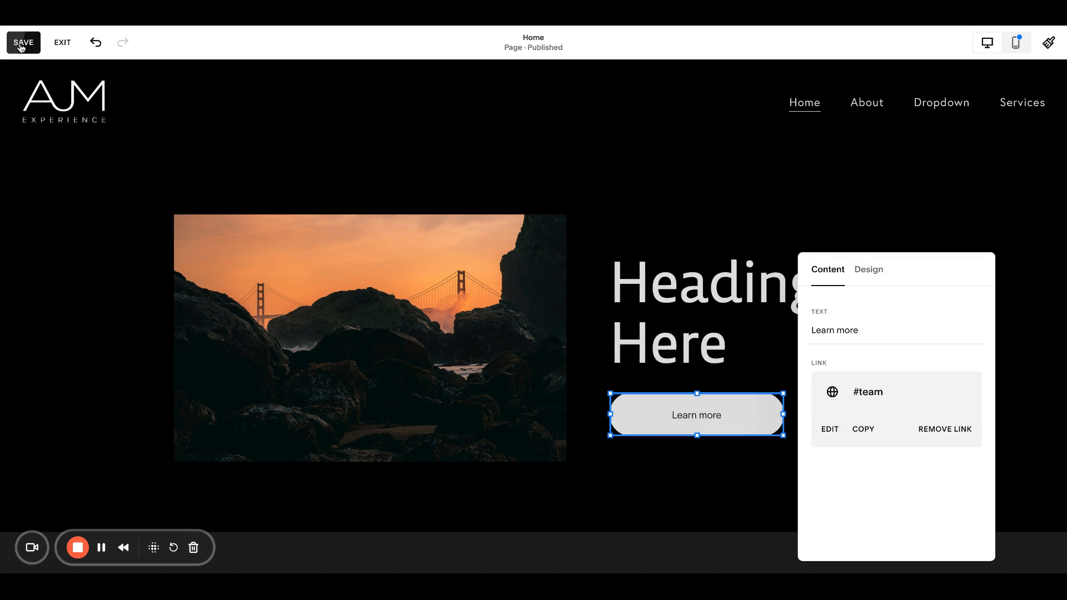
pyautogui.click(23, 42)
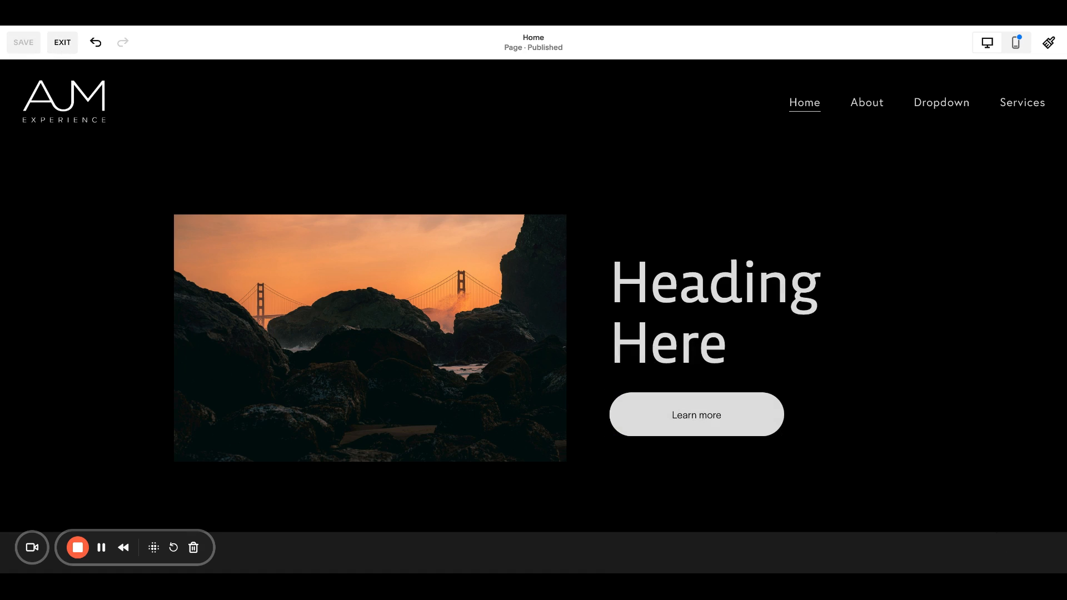
# Exit the homepage editor and preview the site full screen.
pyautogui.click(62, 42)
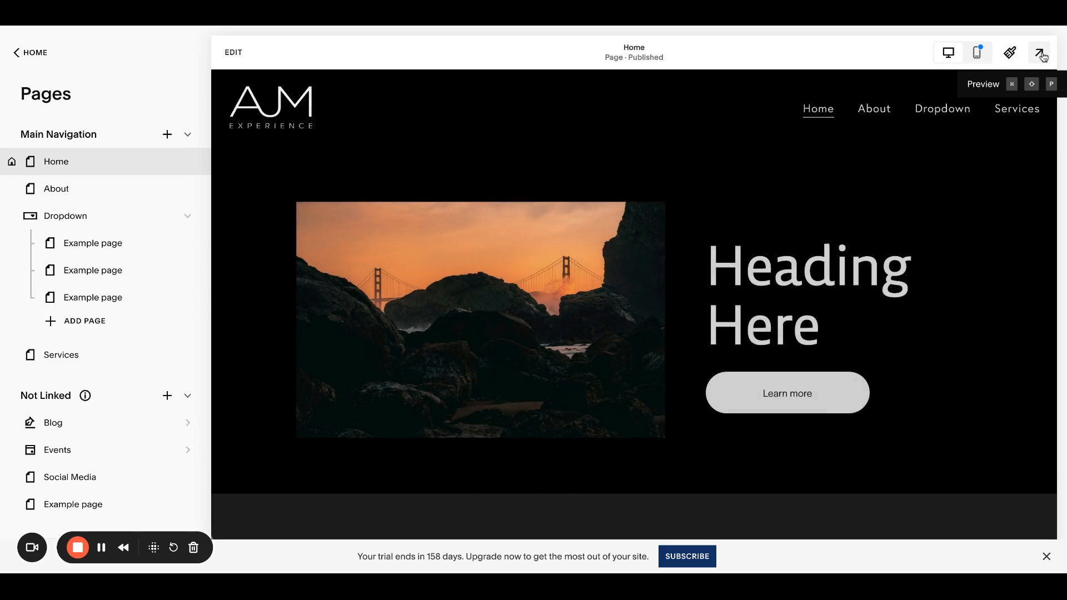
pyautogui.click(1041, 52)
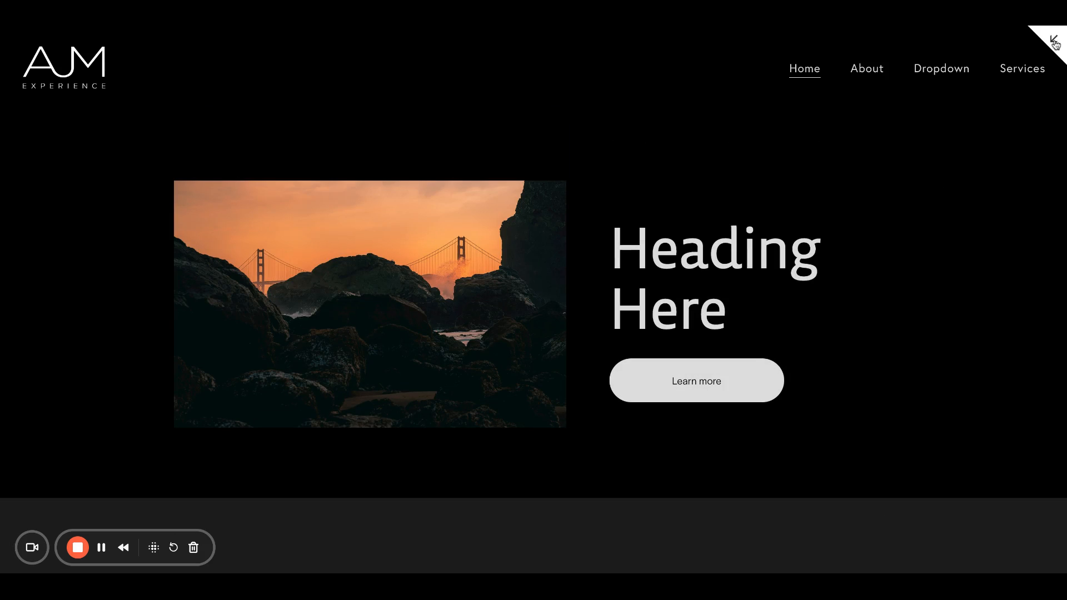
pyautogui.moveTo(987, 136)
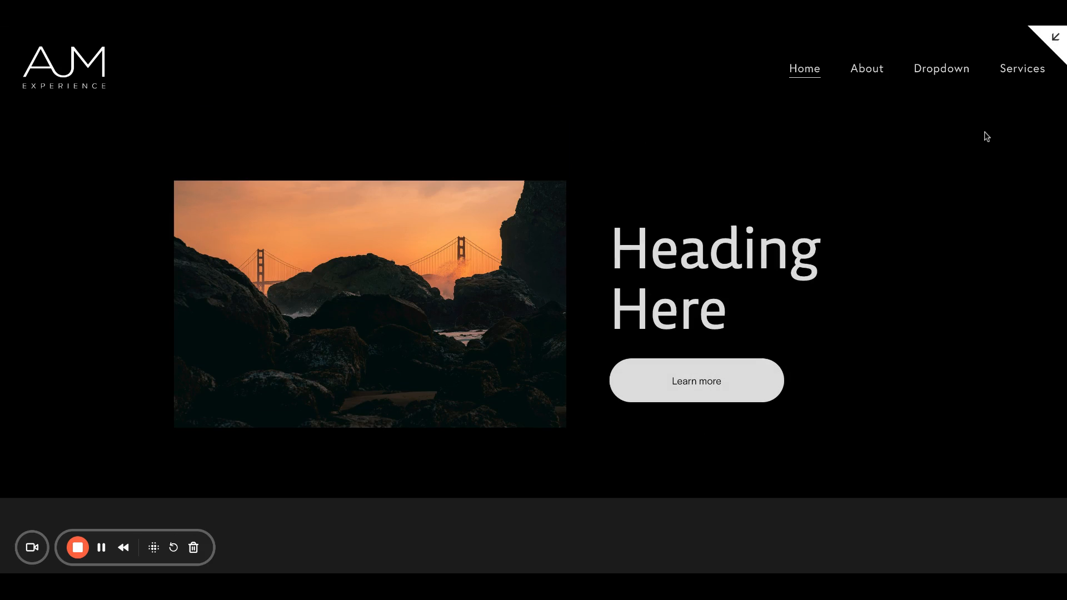
pyautogui.moveTo(1003, 77)
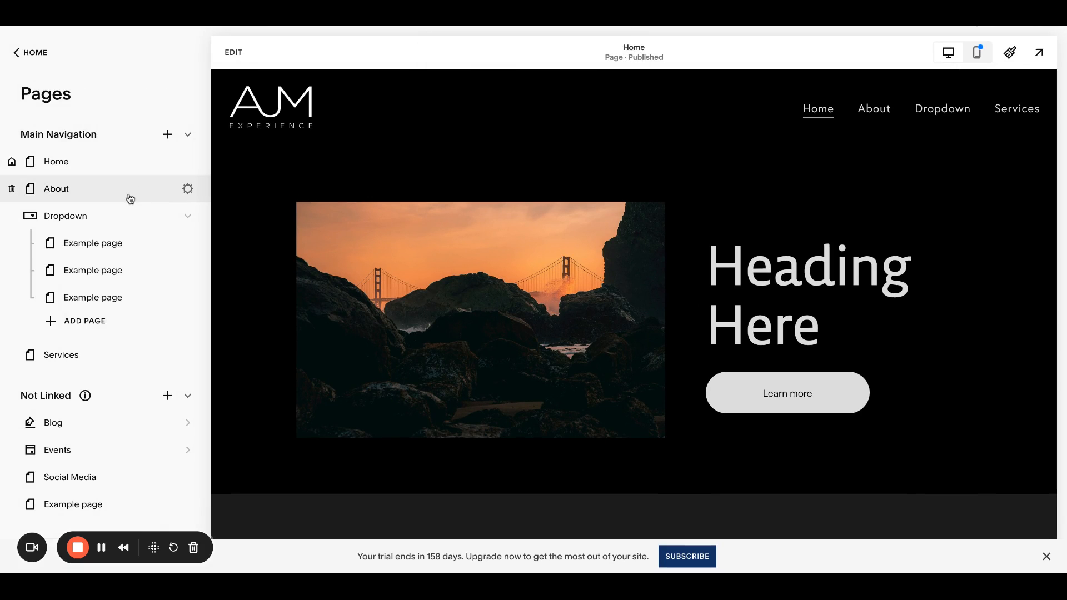
# On the About page, link the 'Anchor link test' text to /home/#team.
pyautogui.click(58, 189)
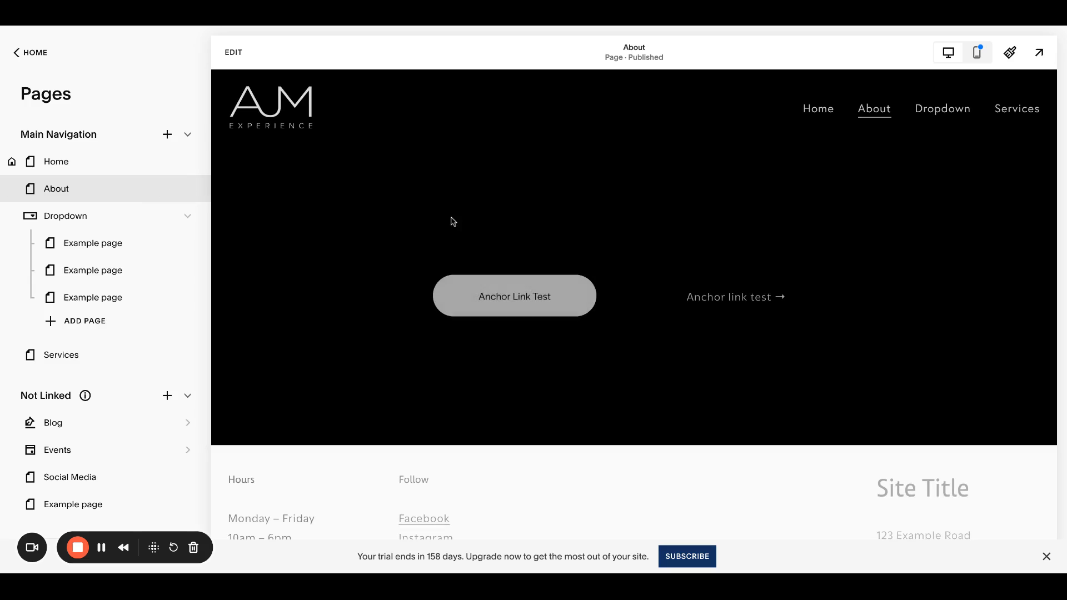
pyautogui.moveTo(233, 53)
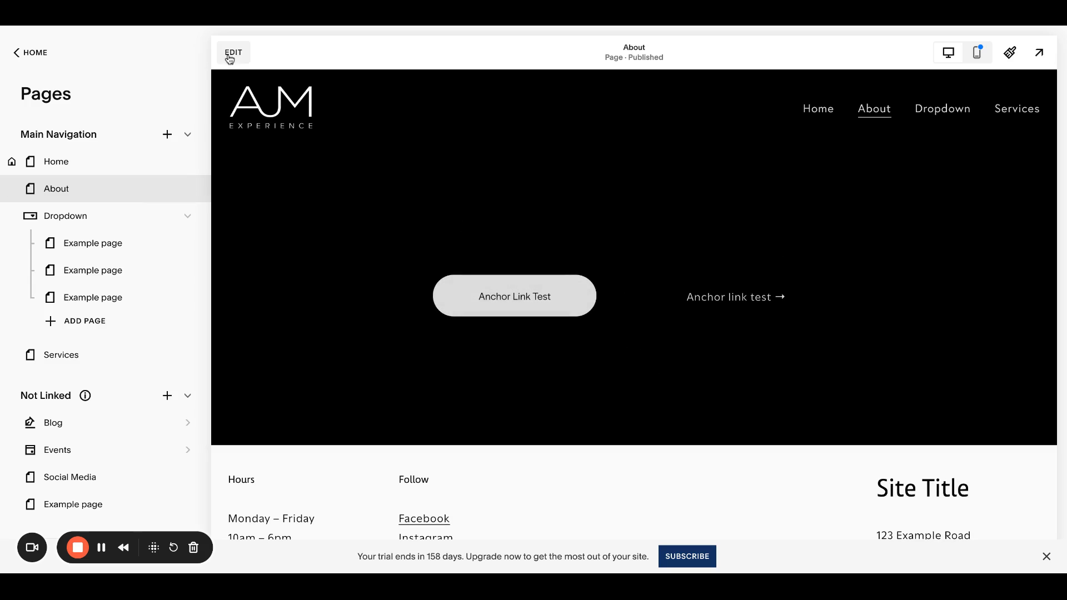
pyautogui.click(234, 52)
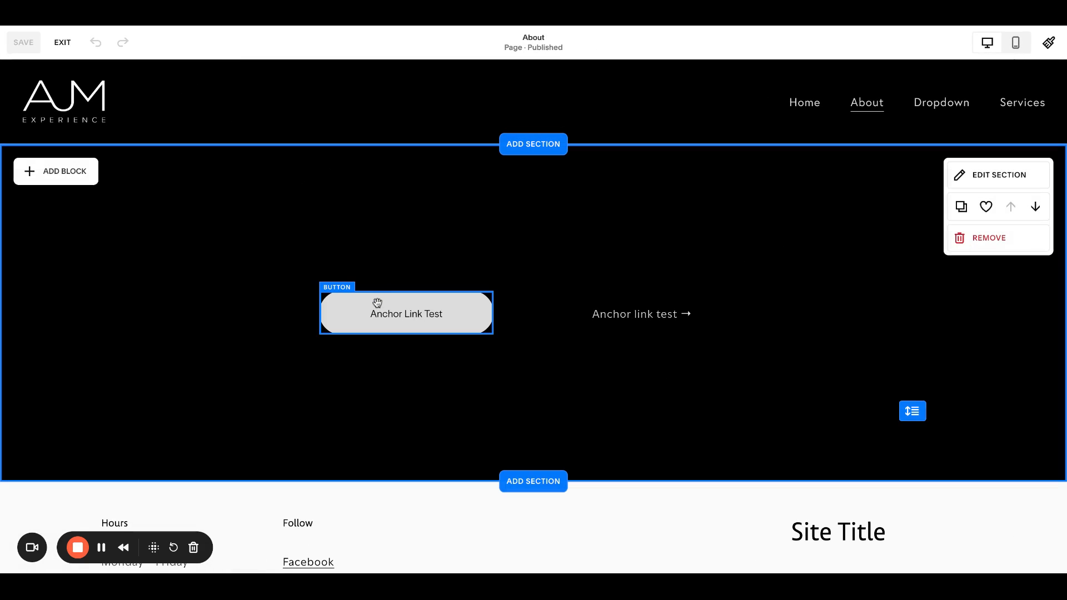
pyautogui.click(406, 313)
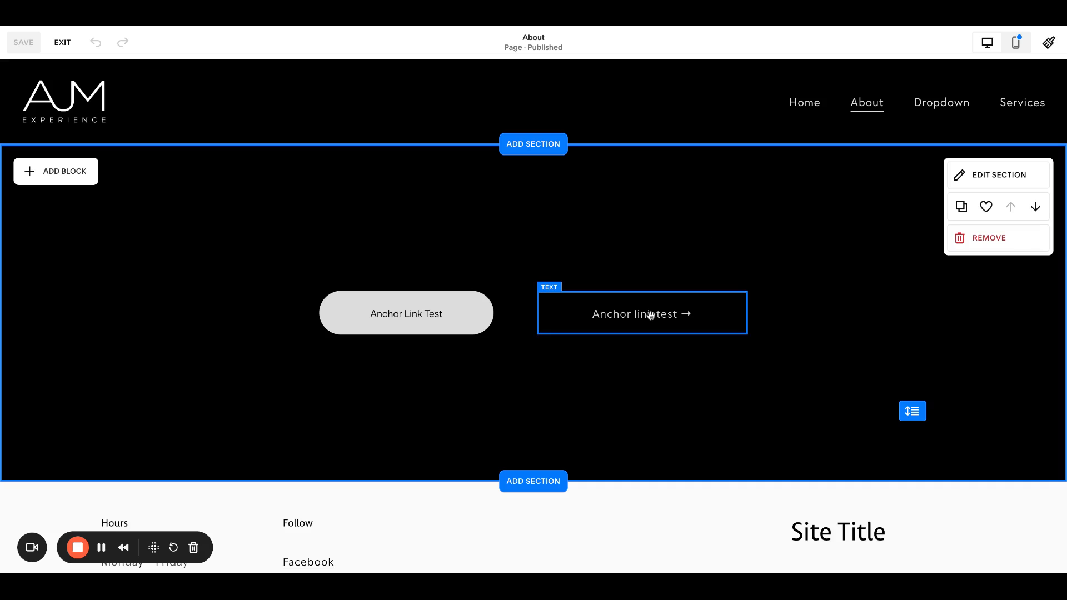
pyautogui.click(781, 271)
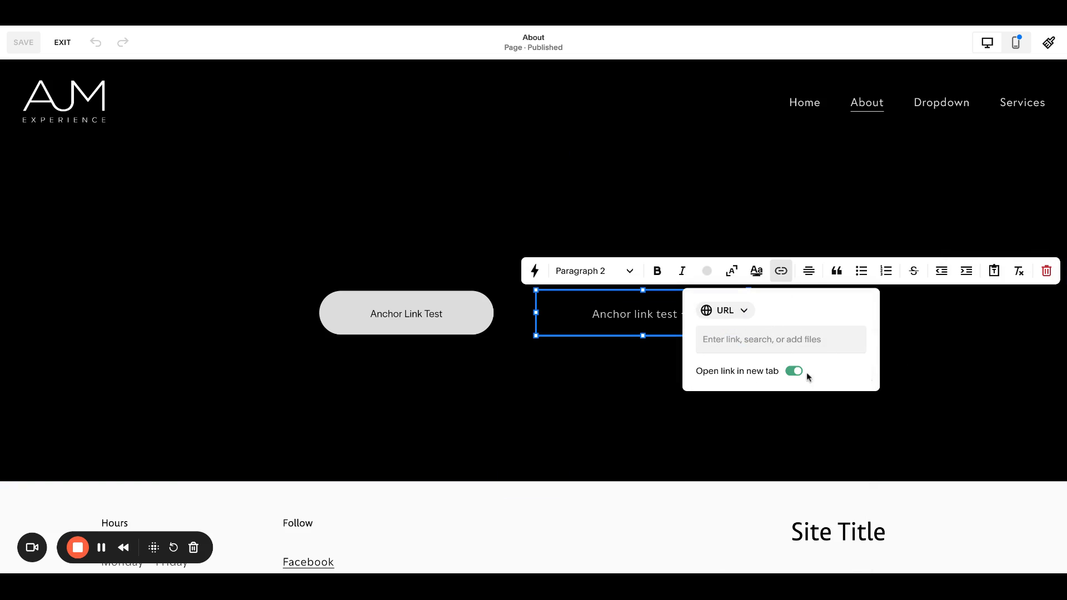
pyautogui.click(780, 340)
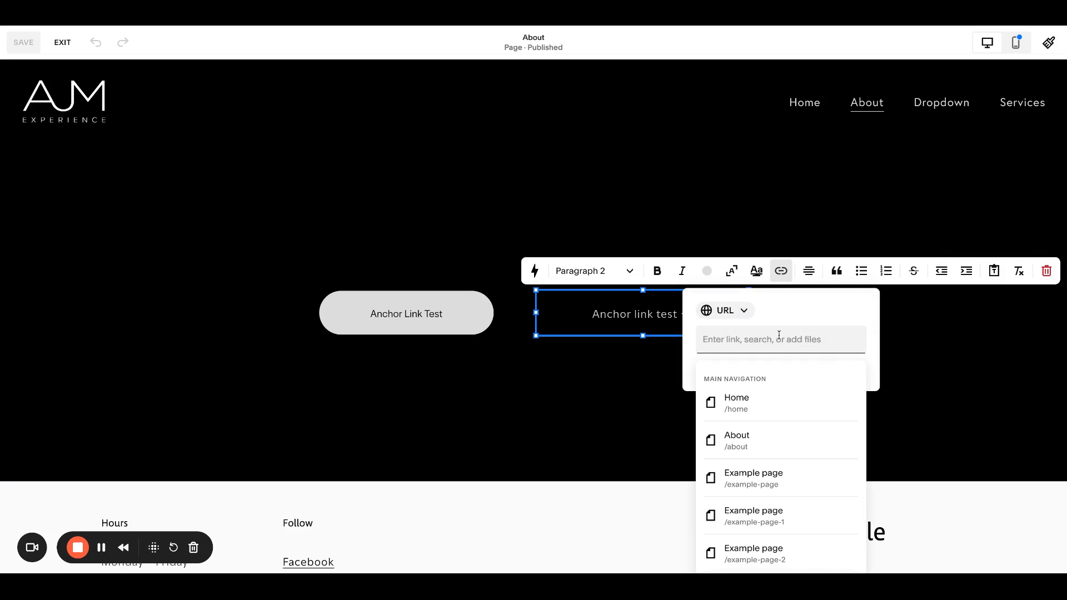
pyautogui.write('/')
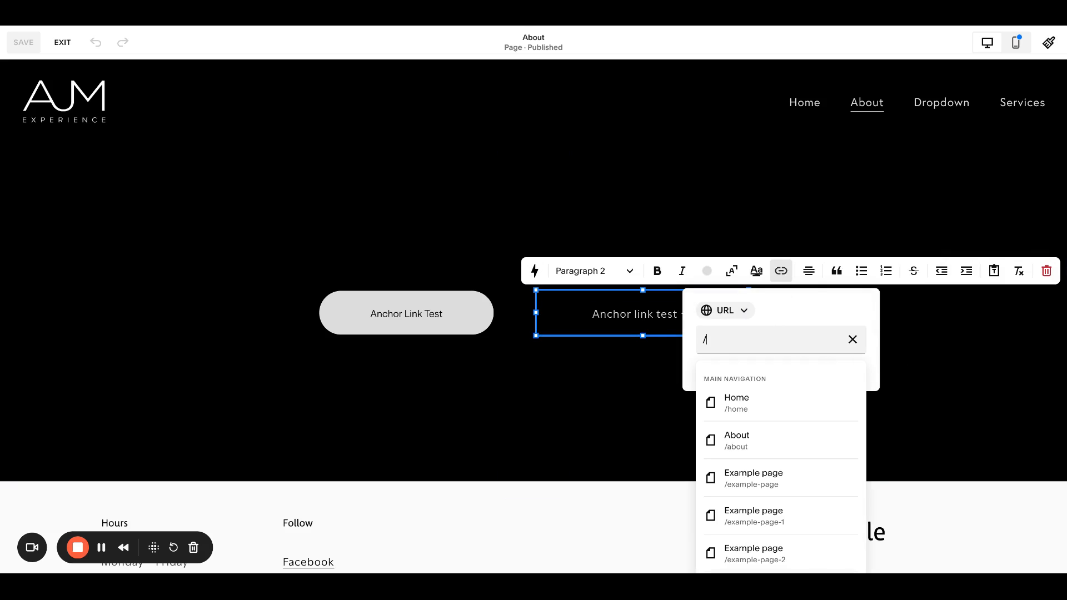
pyautogui.write('home/#')
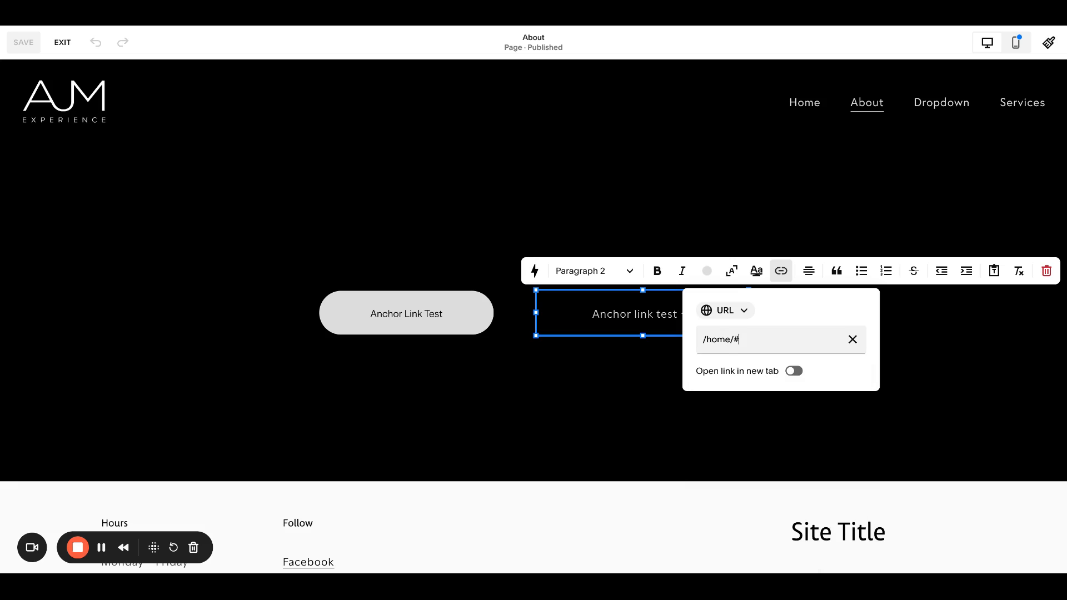
pyautogui.write('team')
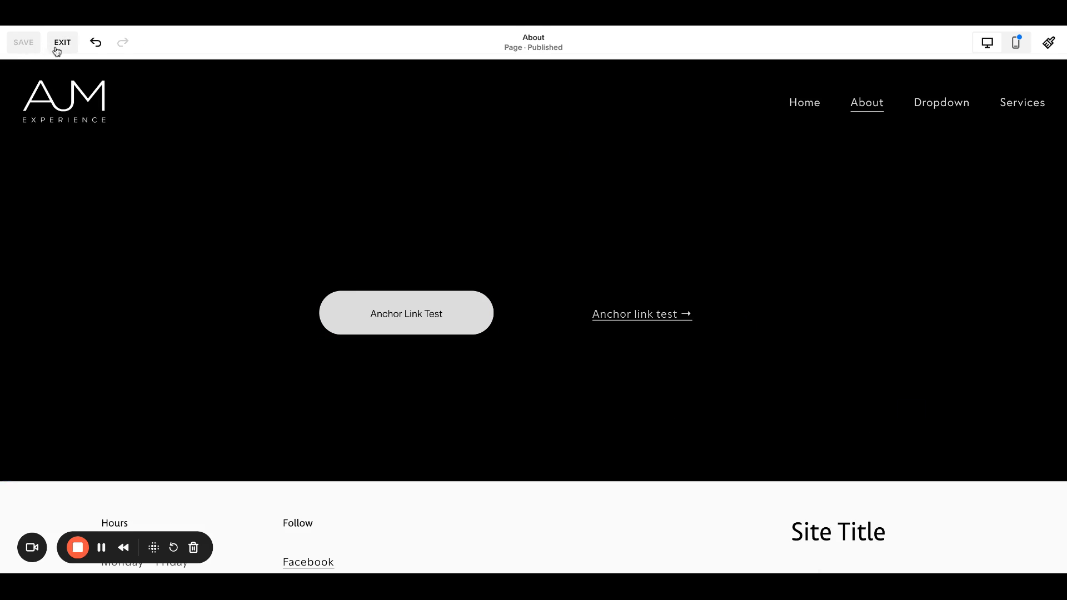
# Exit the About page editor and scroll through the previewed page.
pyautogui.click(61, 43)
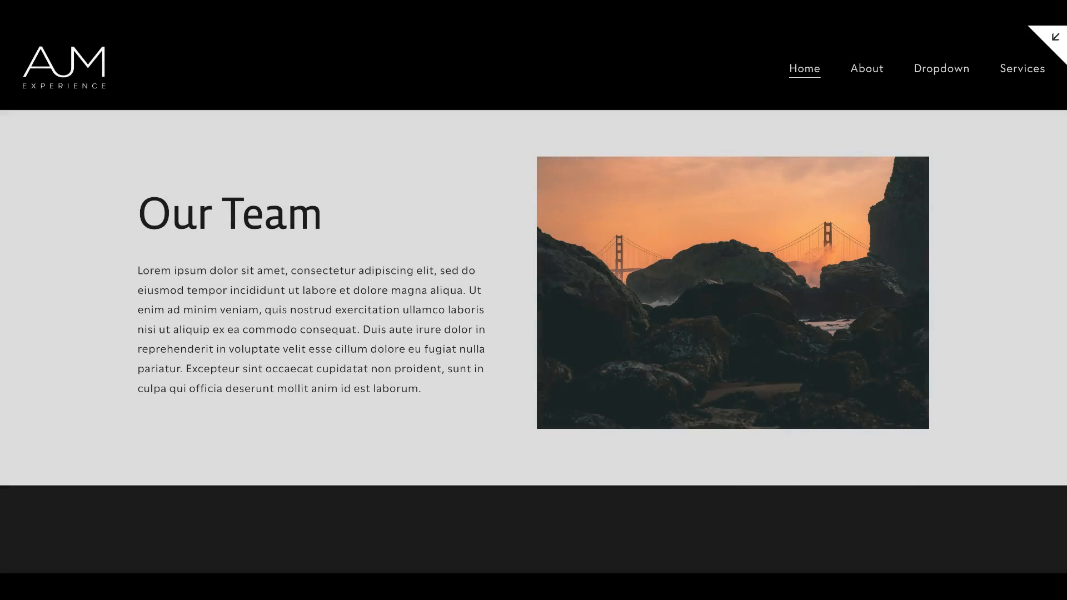
pyautogui.scroll(-3)
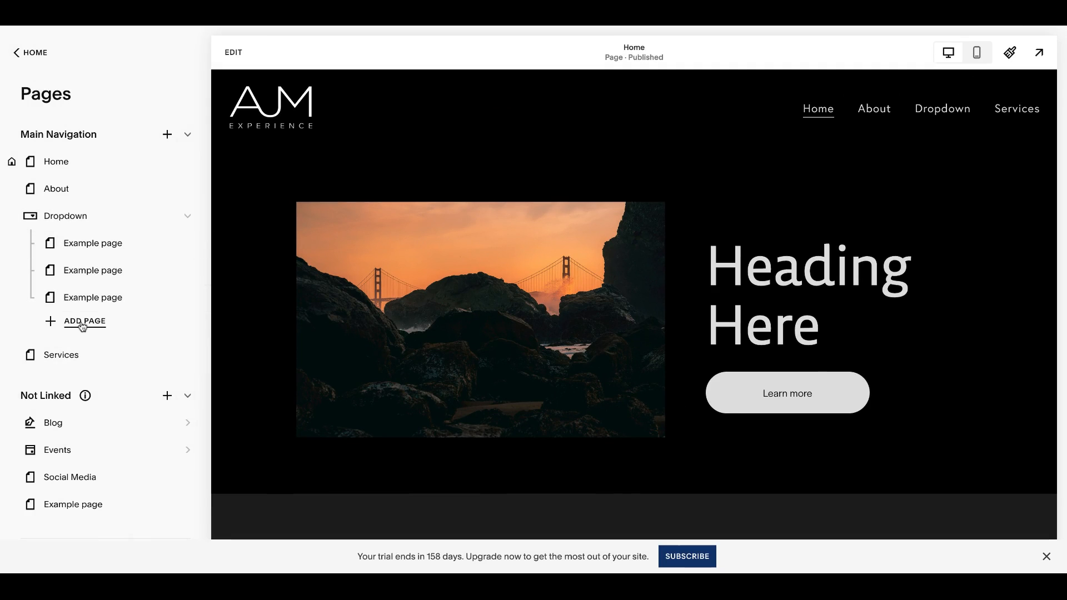
pyautogui.moveTo(83, 327)
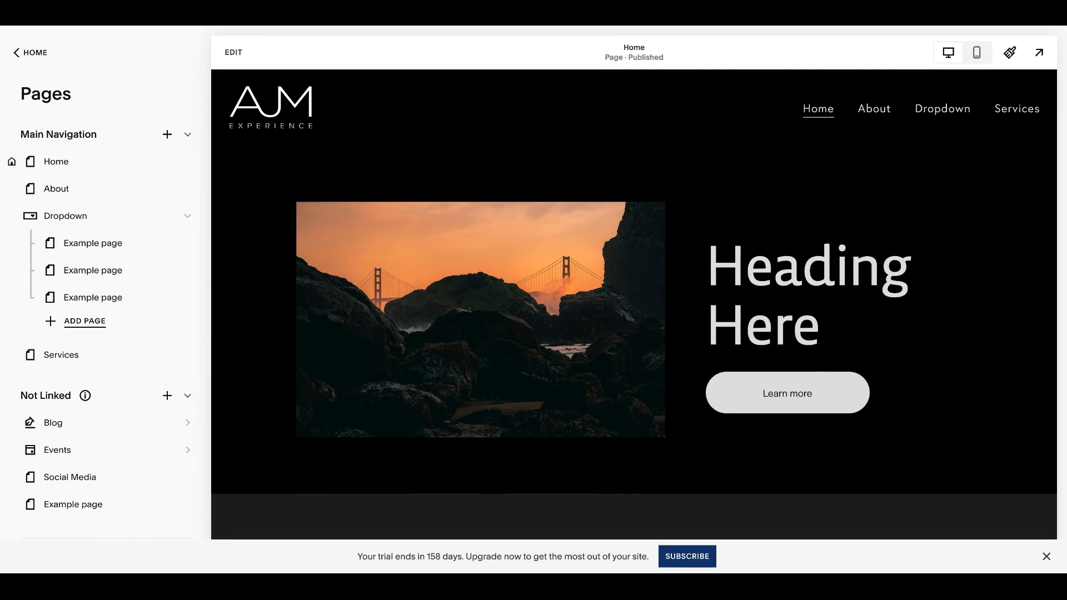
pyautogui.moveTo(307, 208)
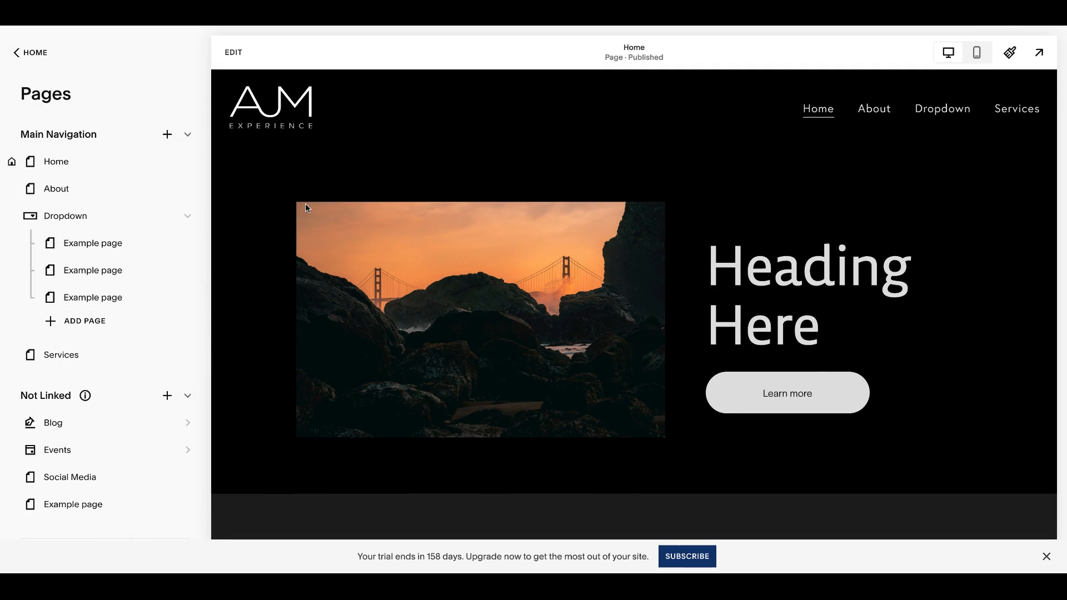
pyautogui.moveTo(95, 161)
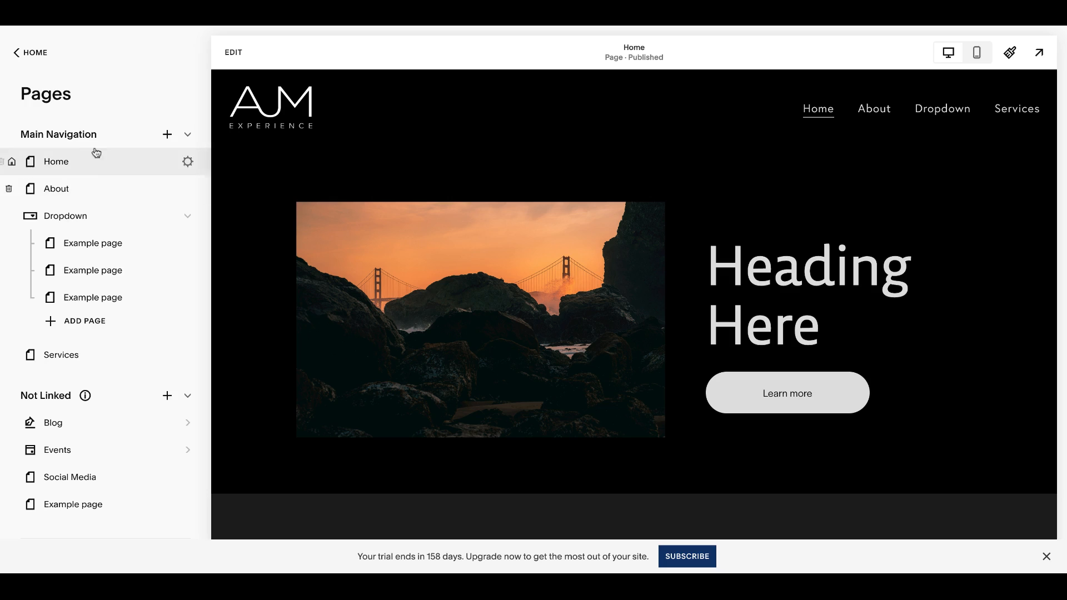
pyautogui.moveTo(84, 321)
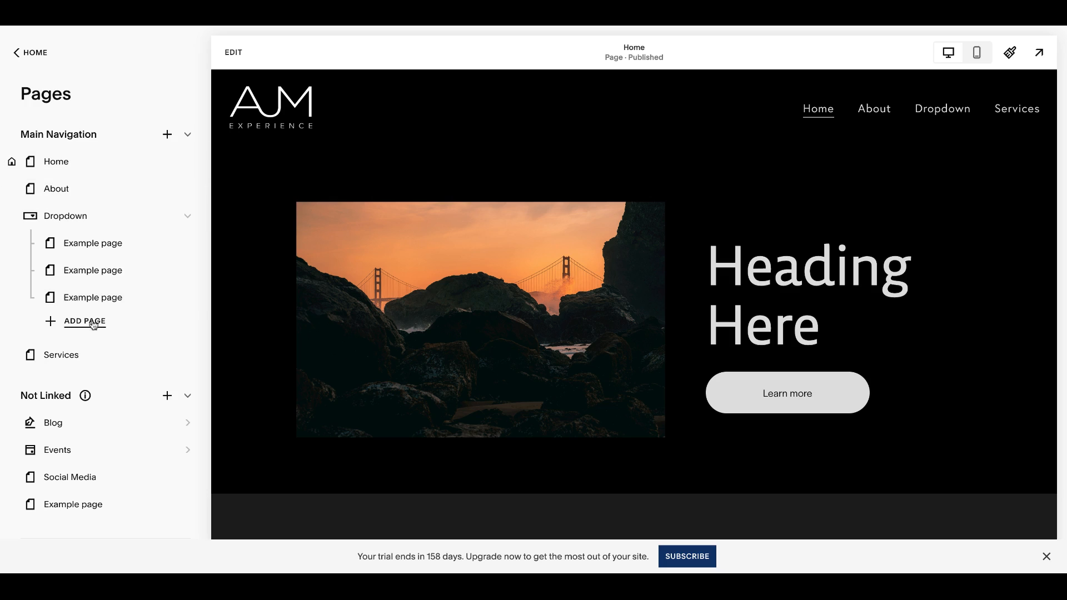
pyautogui.moveTo(92, 327)
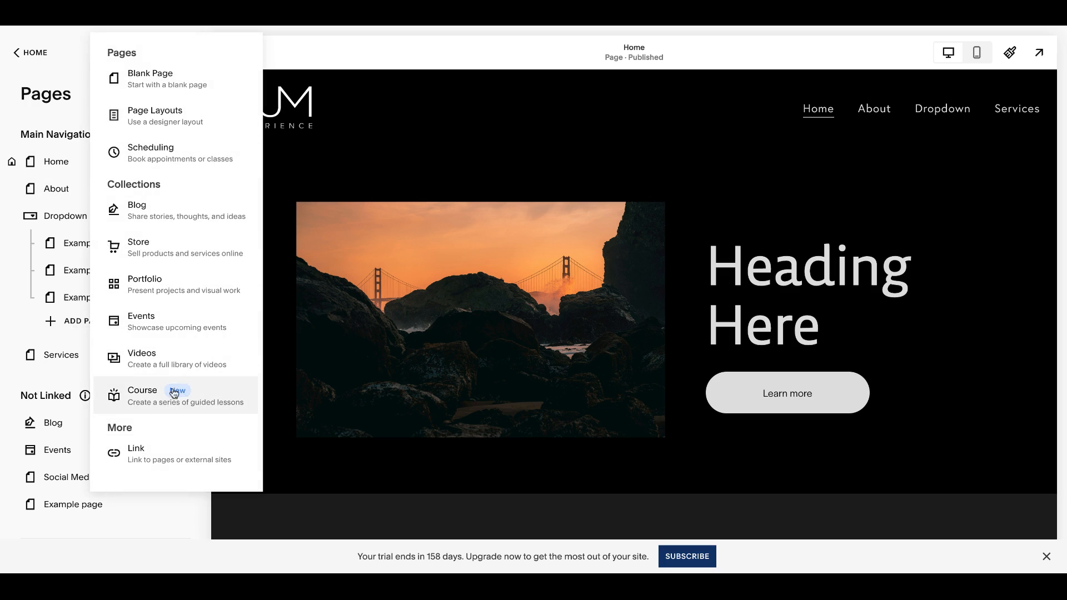
# Add a Team link to the Dropdown navigation pointing to /home/#team and save.
pyautogui.click(135, 448)
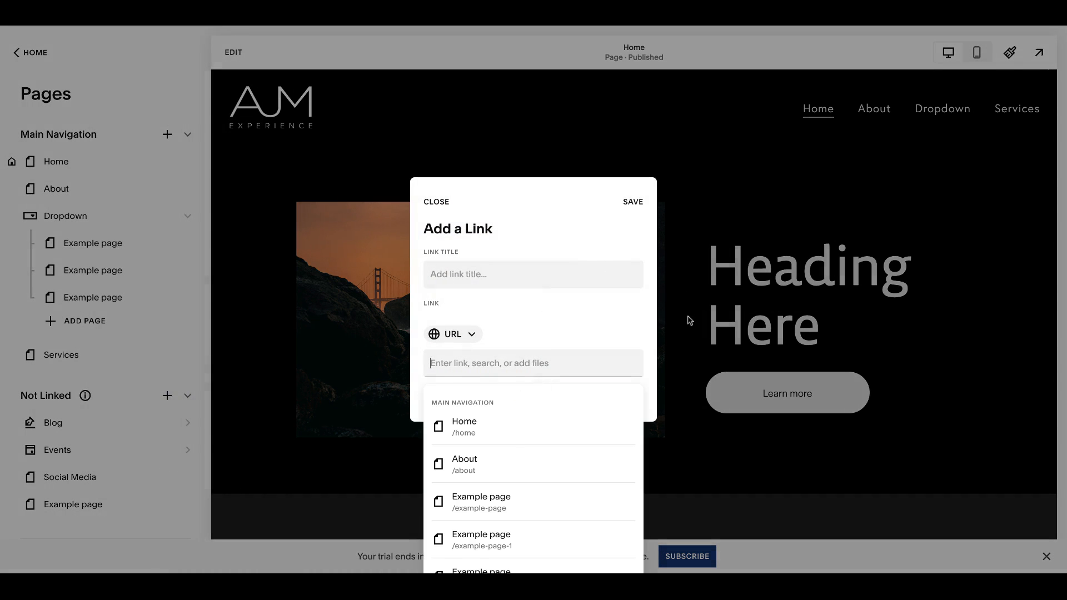
pyautogui.write('Our Team')
pyautogui.write('/')
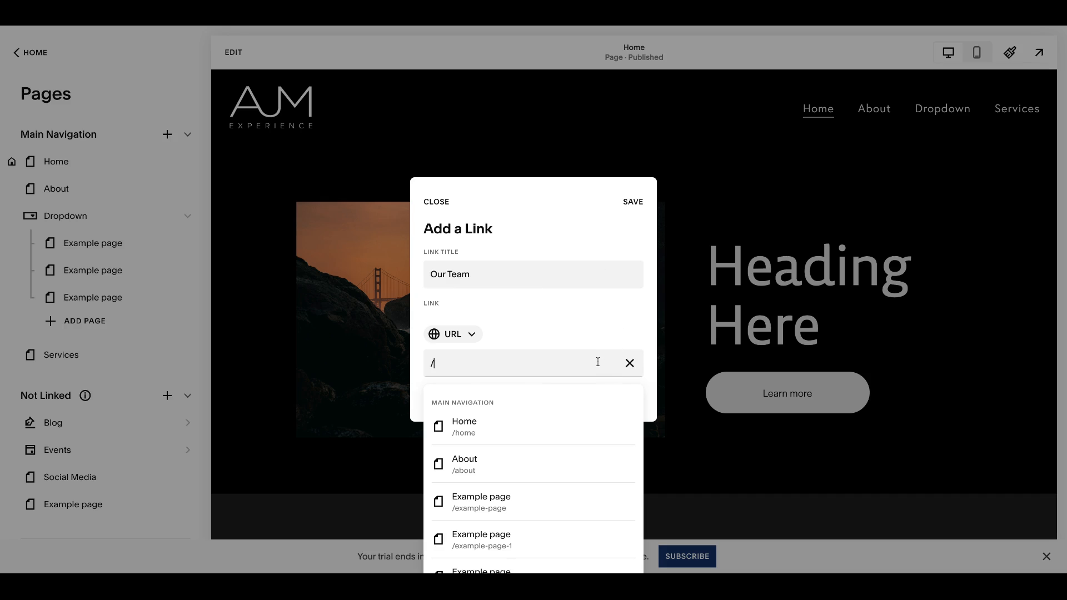
pyautogui.click(464, 427)
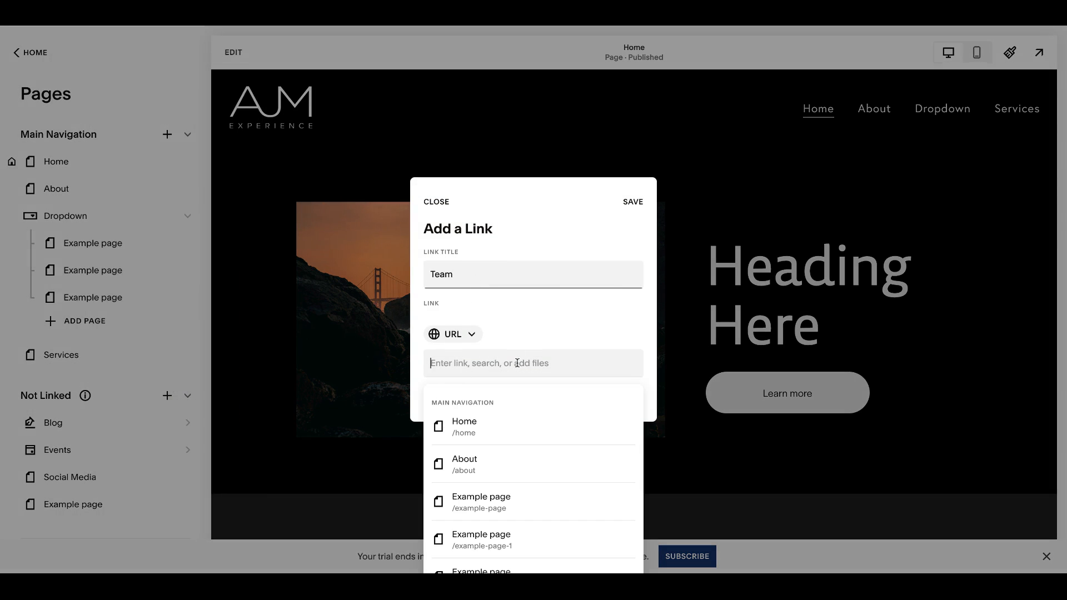
pyautogui.write('/home/#team')
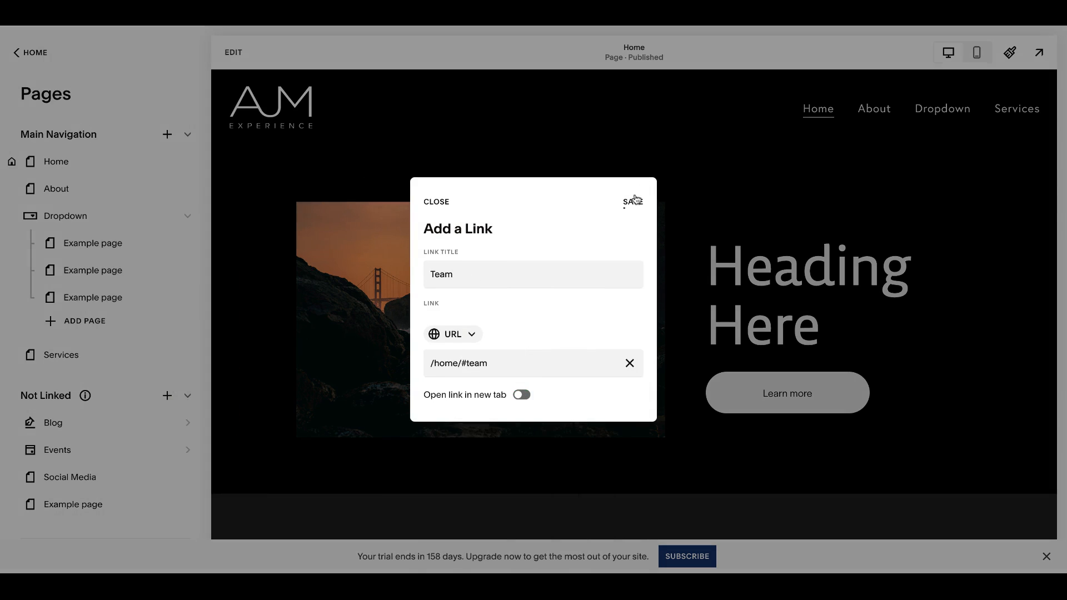
pyautogui.click(632, 201)
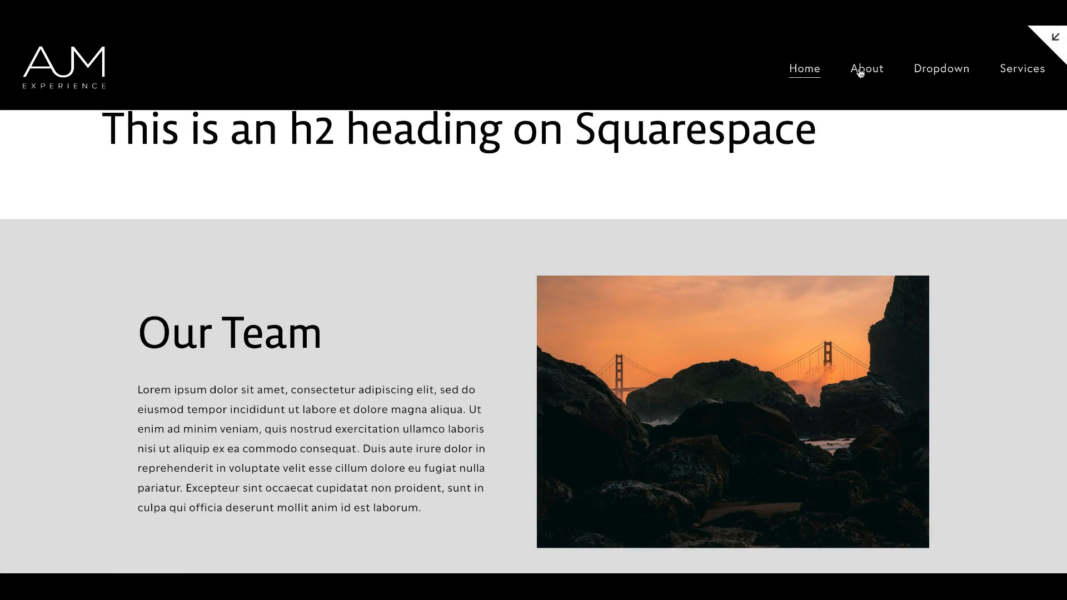
# Test the navigation link in the preview to confirm it jumps to Our Team.
pyautogui.click(866, 67)
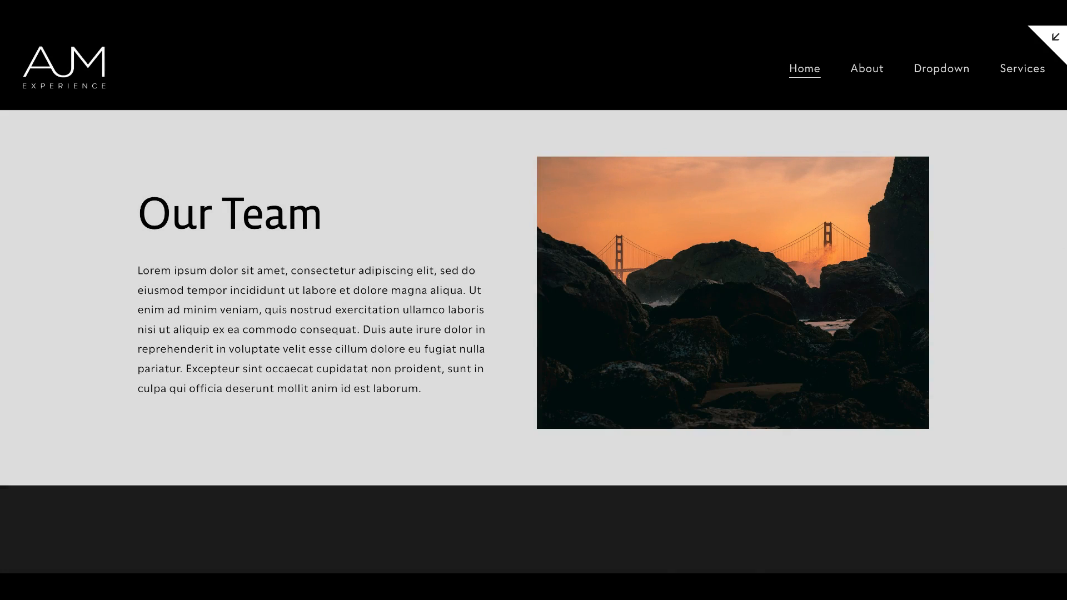
pyautogui.moveTo(837, 267)
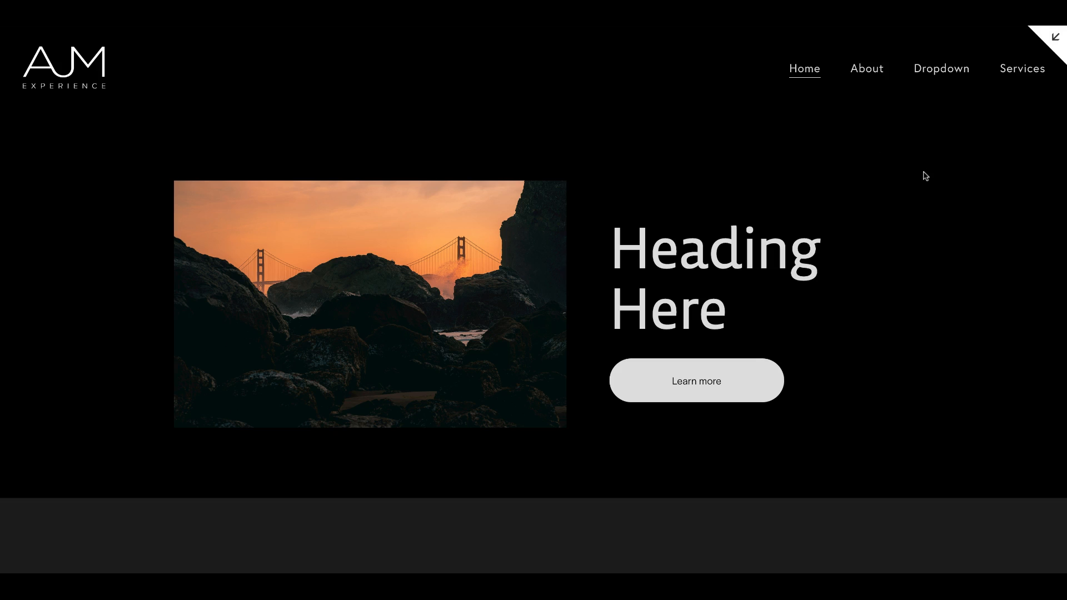
pyautogui.scroll(-3)
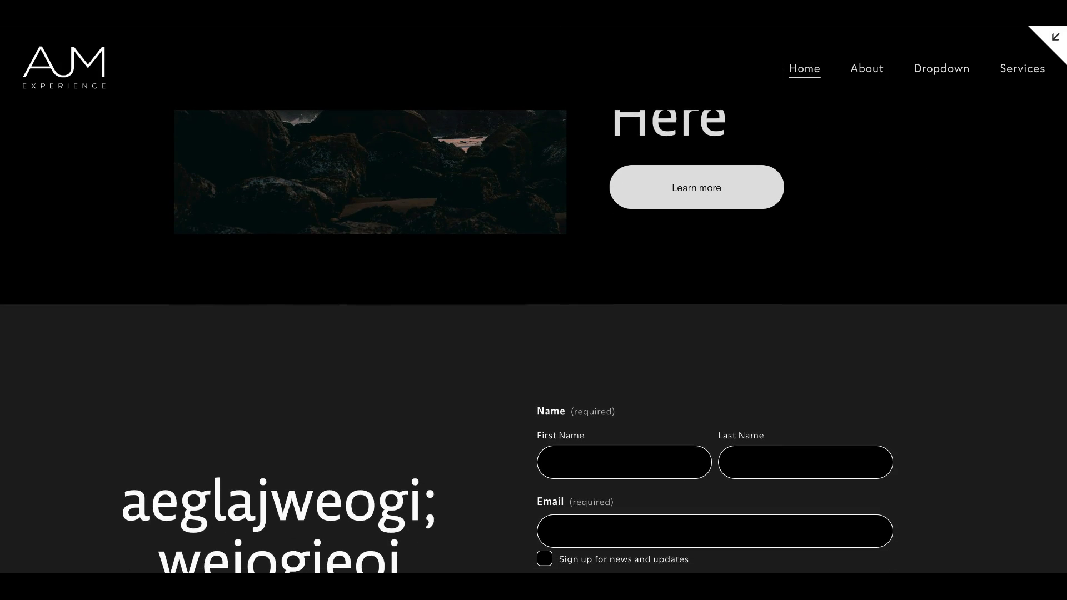
pyautogui.scroll(3)
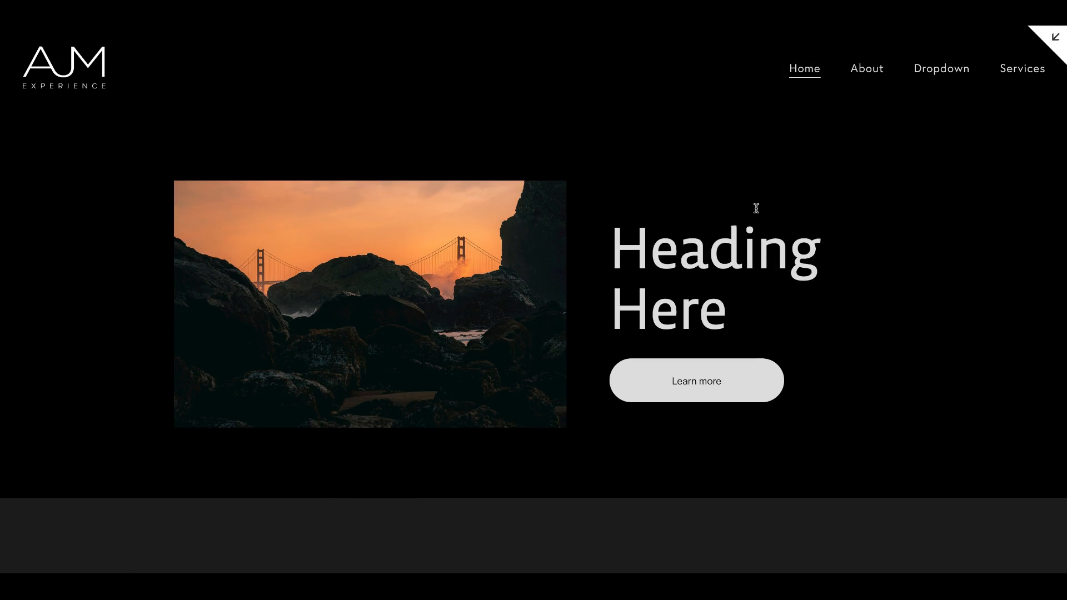
pyautogui.moveTo(376, 27)
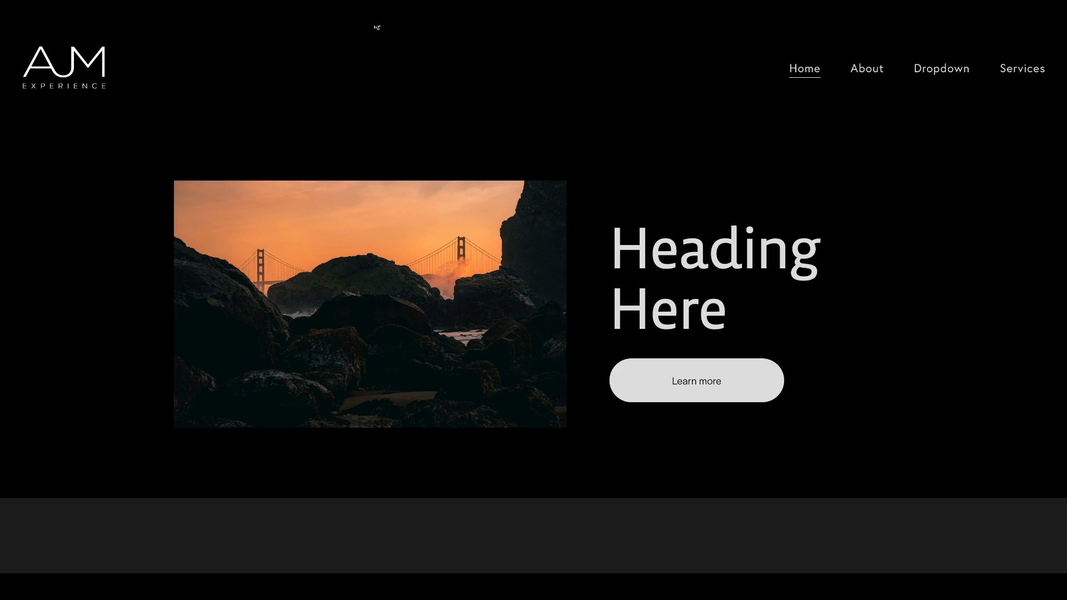
pyautogui.moveTo(143, 29)
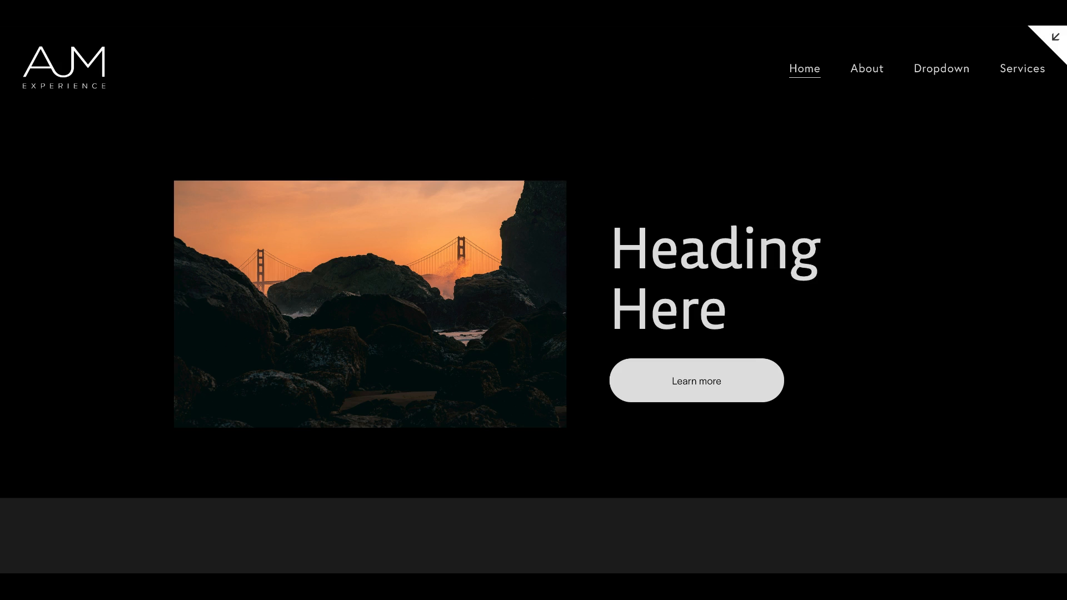
pyautogui.moveTo(151, 95)
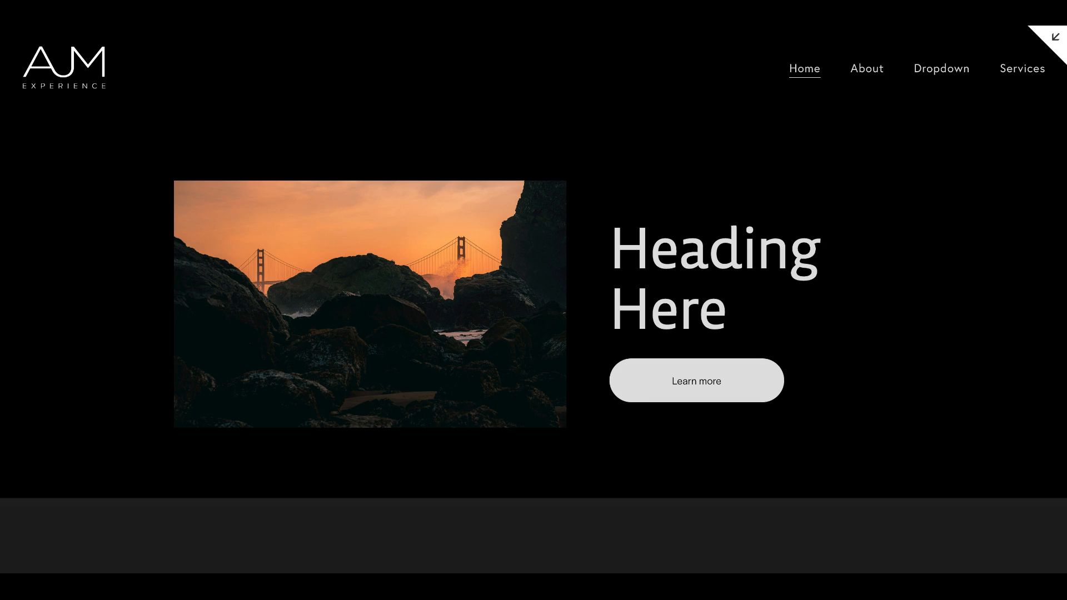
pyautogui.moveTo(592, 319)
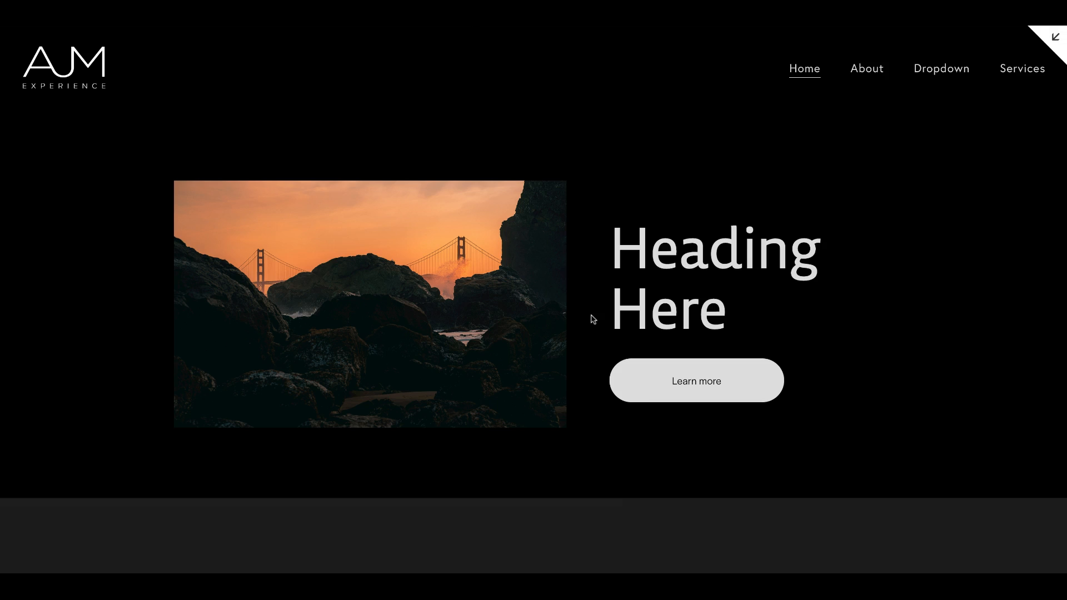
pyautogui.moveTo(839, 29)
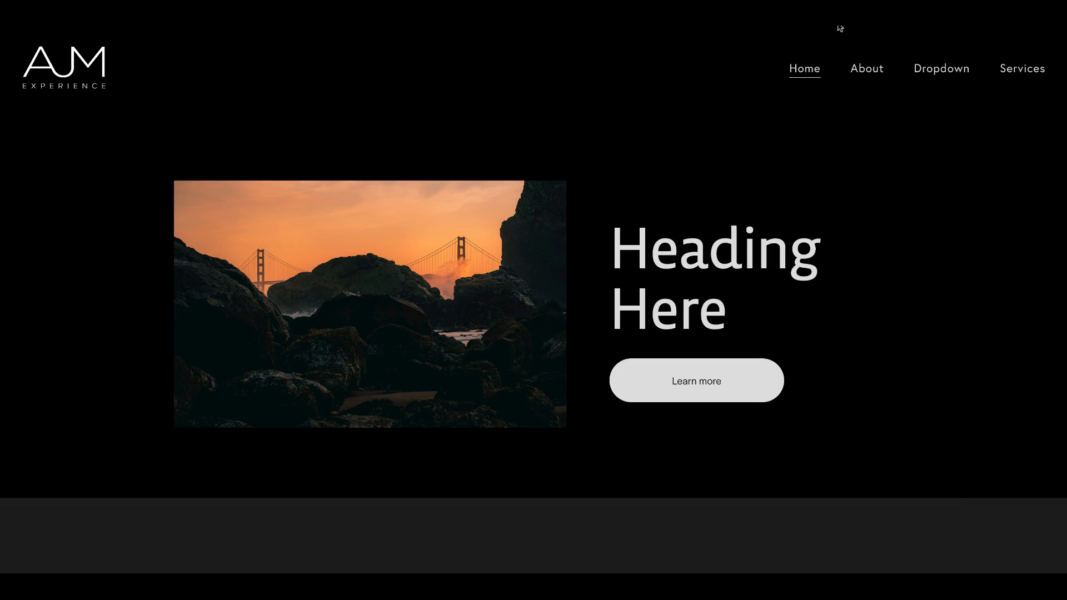